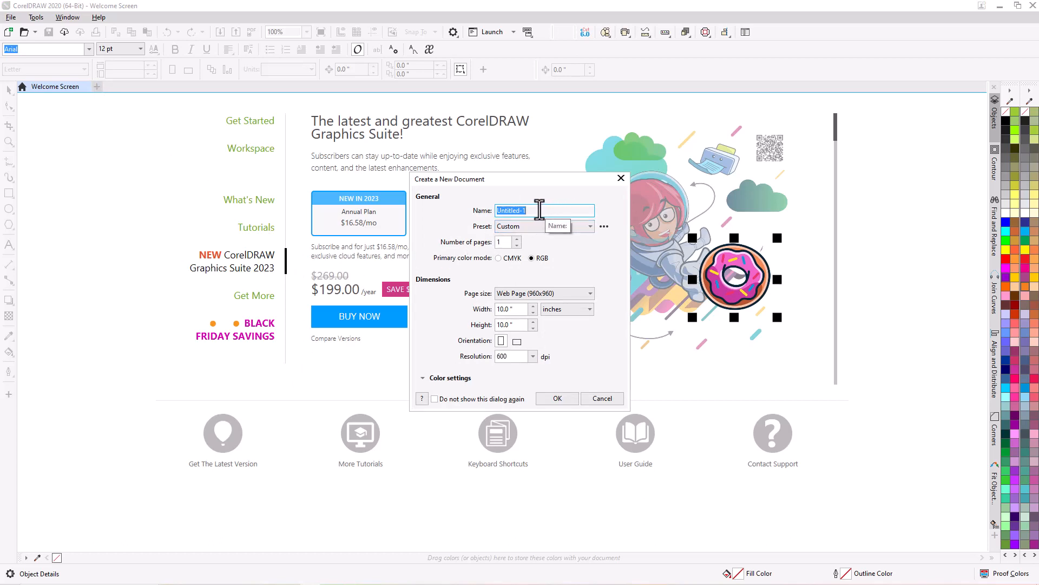
# Name the new 10 by 10 inch, 600 dpi RGB document 'Fire Chicken'.
pyautogui.write('Fire Chicken')
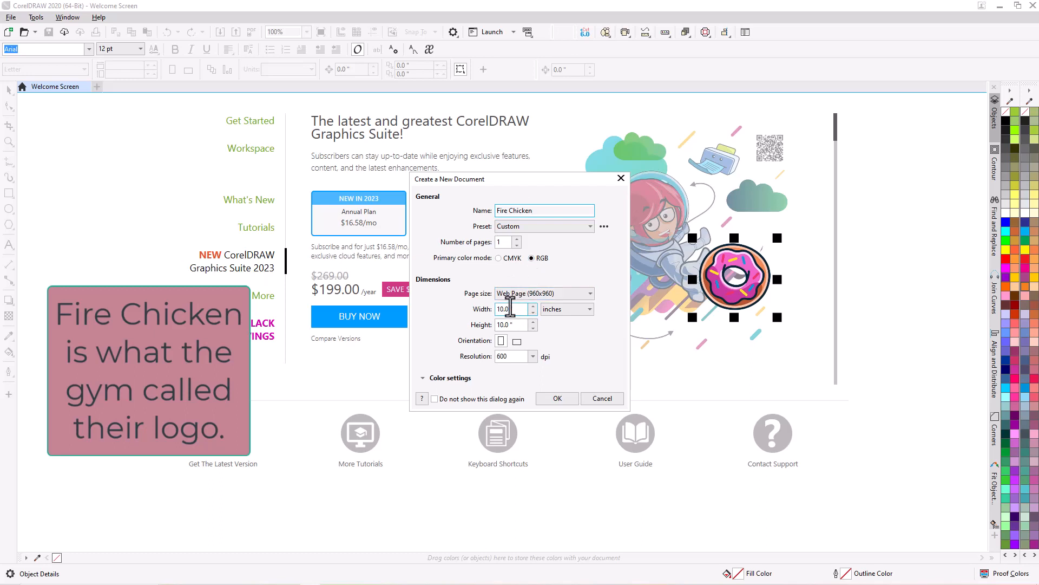
pyautogui.moveTo(510, 309)
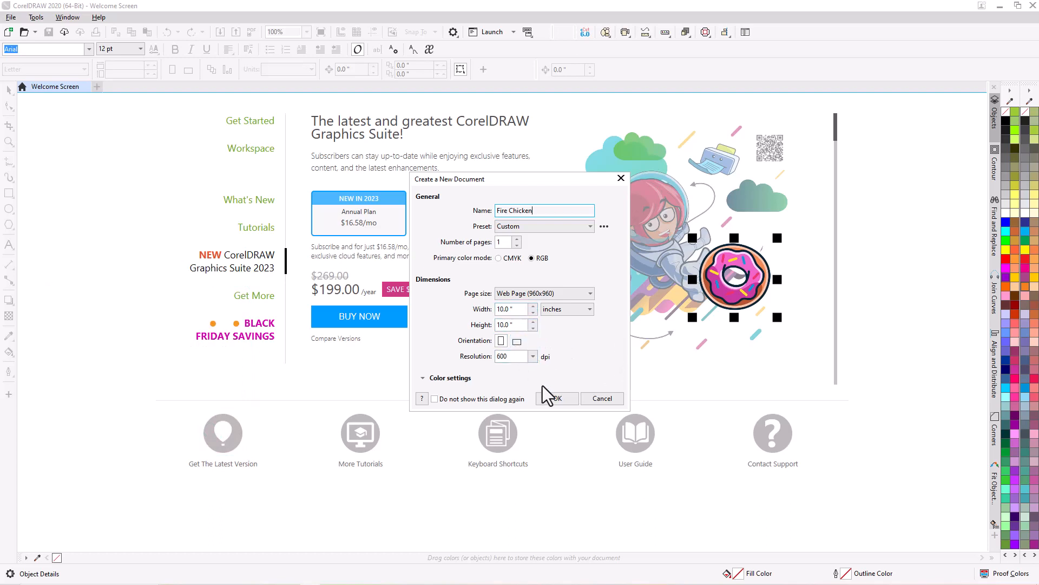
# Create the Fire Chicken document and position the imported phoenix image on the page.
pyautogui.click(557, 398)
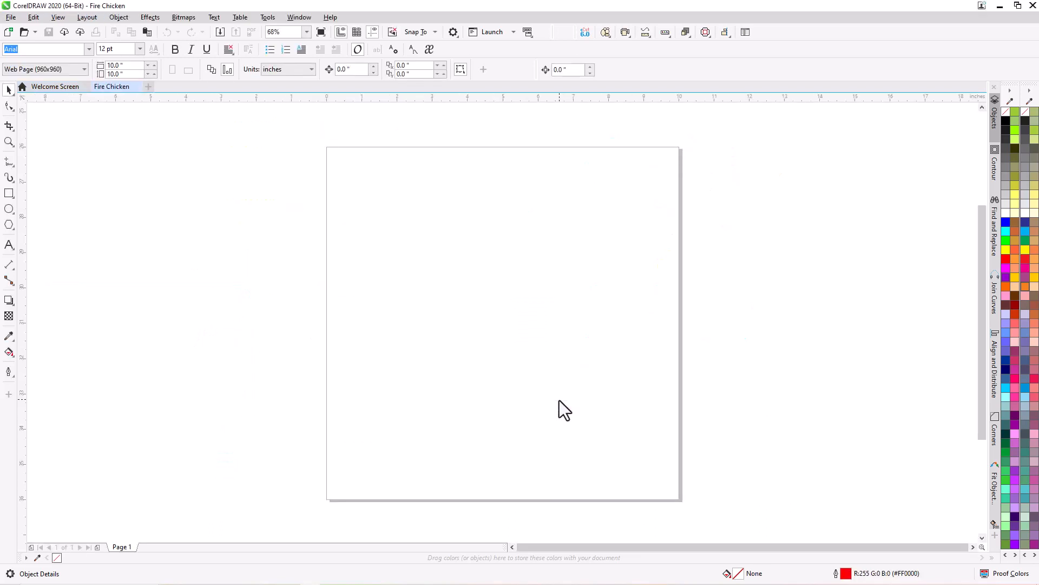
pyautogui.moveTo(334, 294)
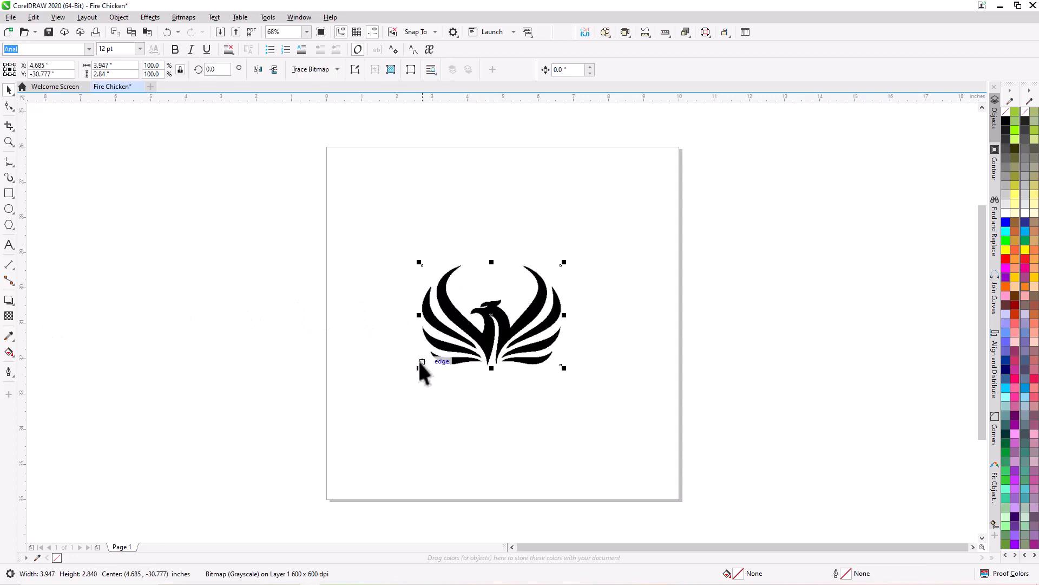
pyautogui.moveTo(490, 315); pyautogui.dragTo(501, 323)
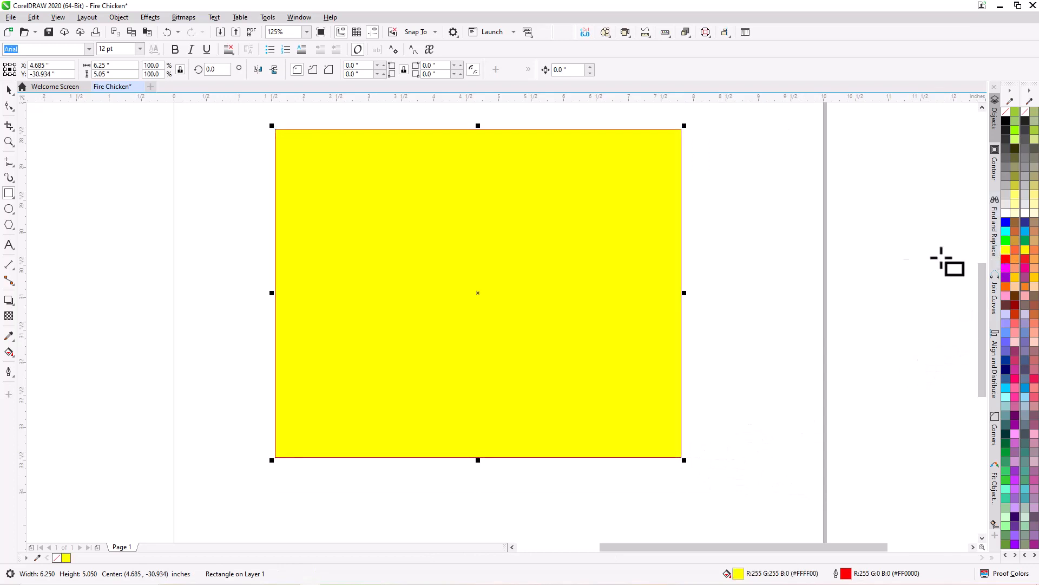
pyautogui.click(118, 17)
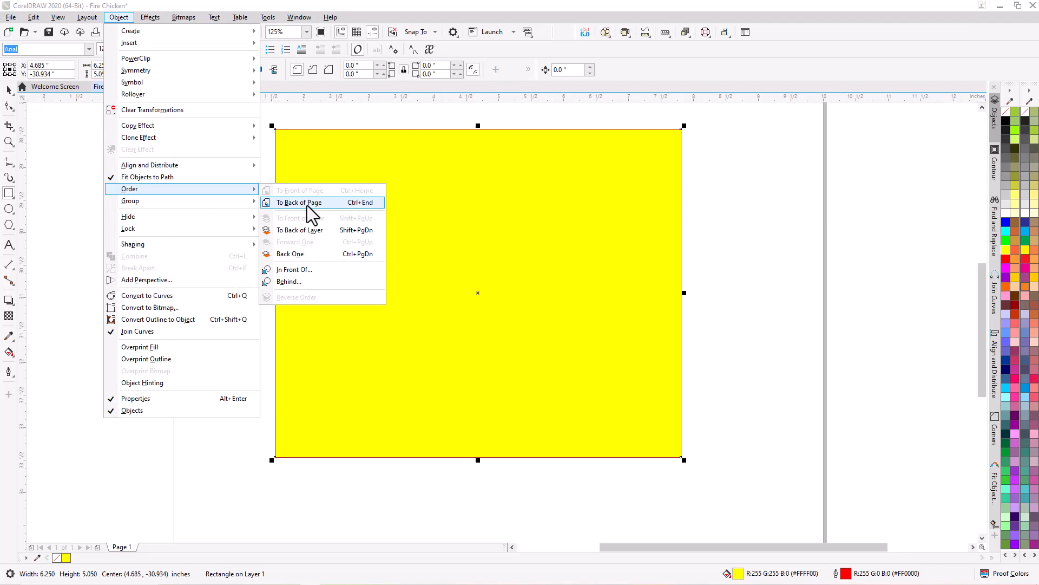
pyautogui.click(298, 202)
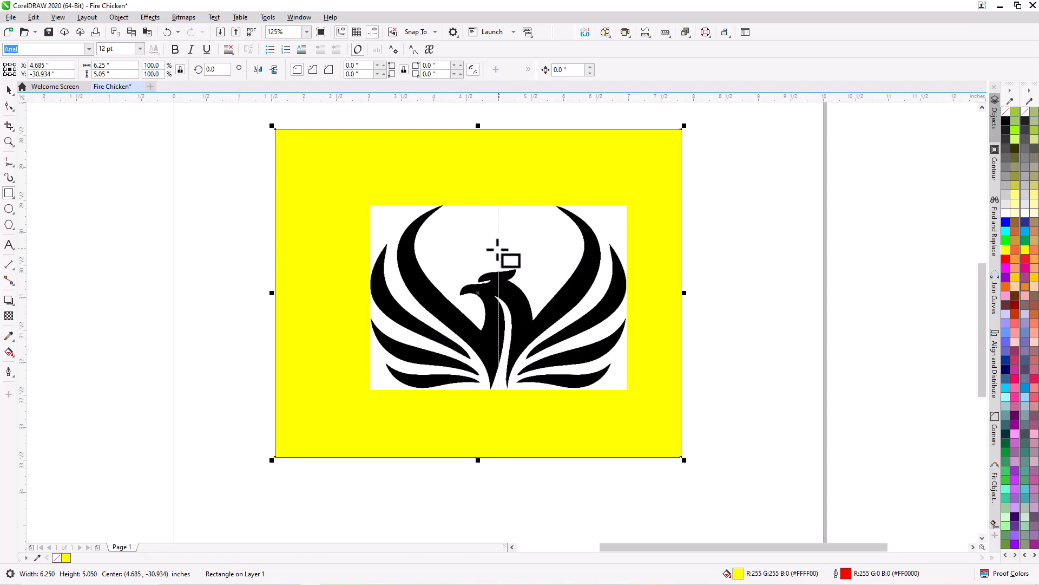
pyautogui.moveTo(467, 235)
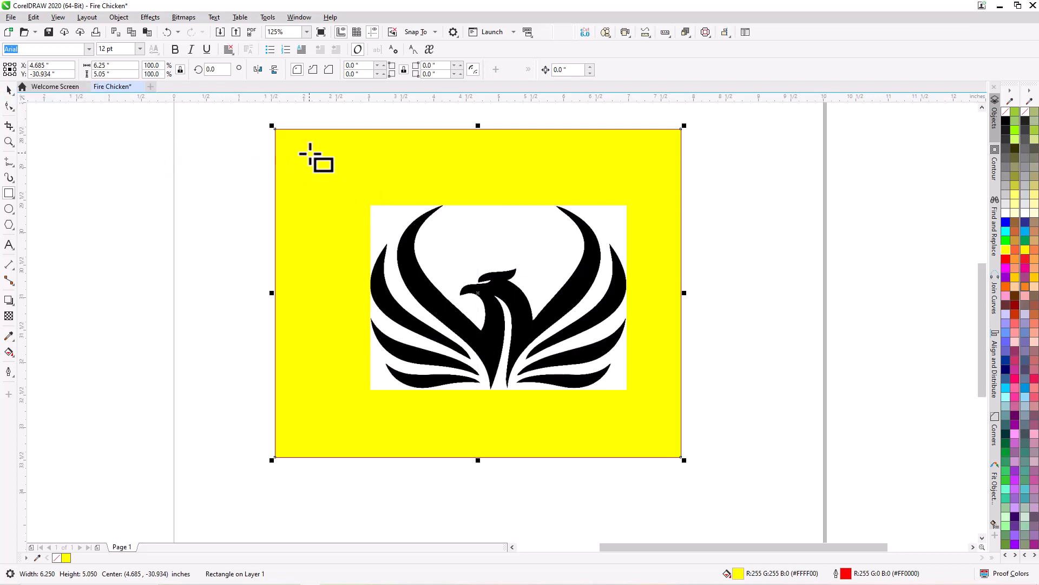
pyautogui.moveTo(326, 150)
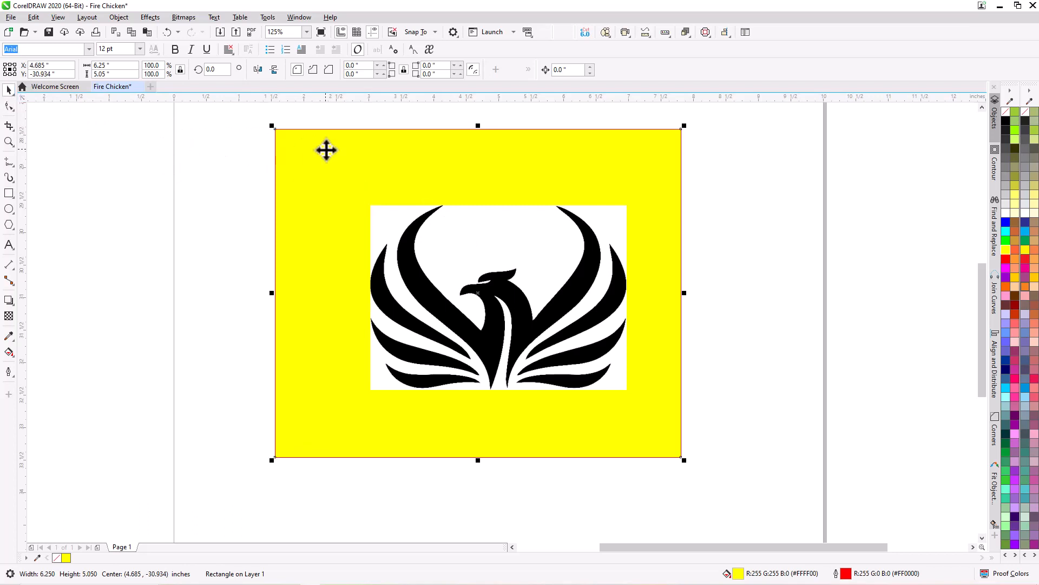
pyautogui.moveTo(310, 146)
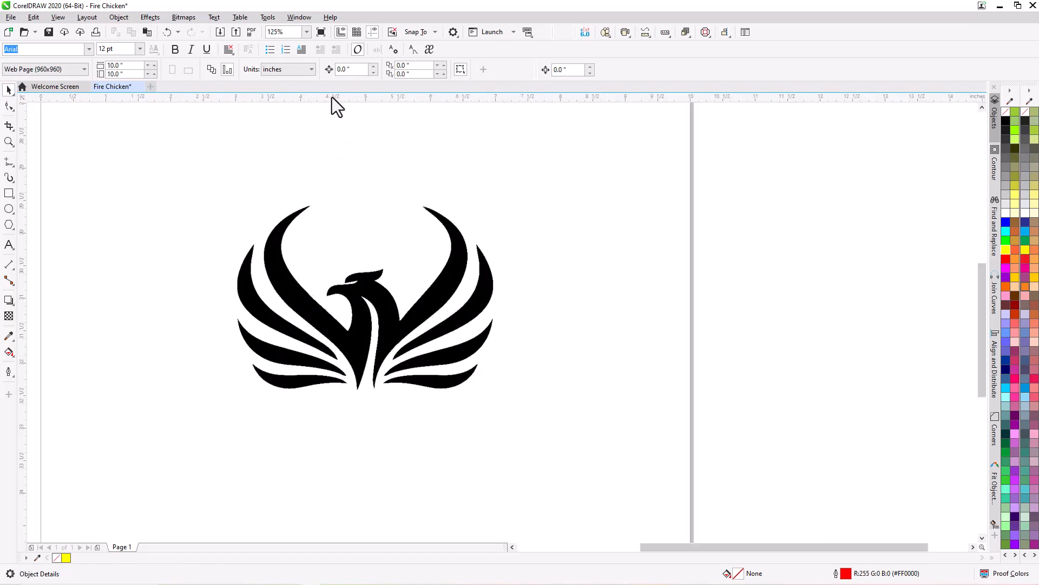
# Run Outline Trace > Clipart on the selected phoenix bitmap.
pyautogui.click(375, 308)
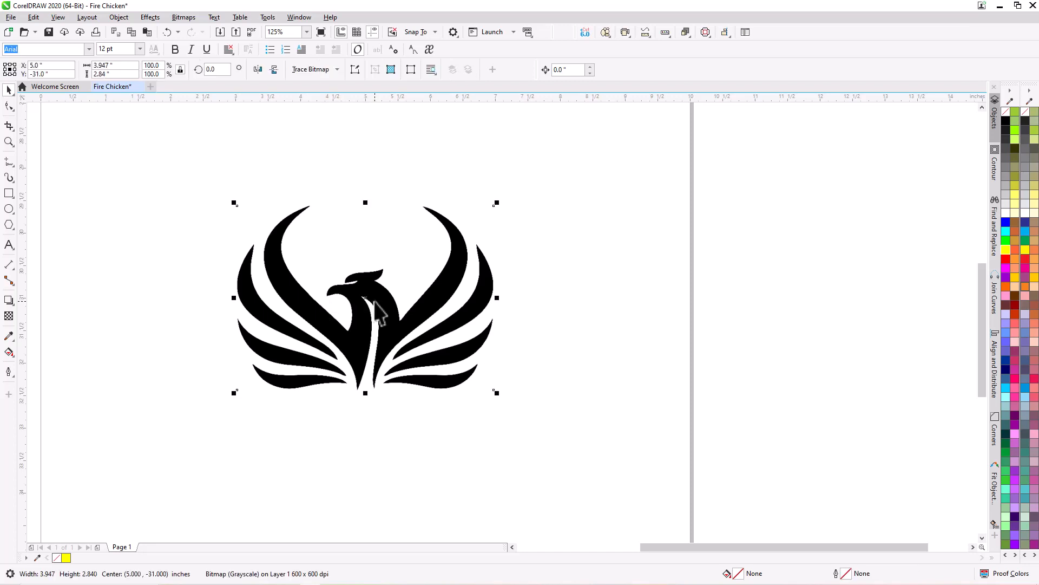
pyautogui.click(312, 69)
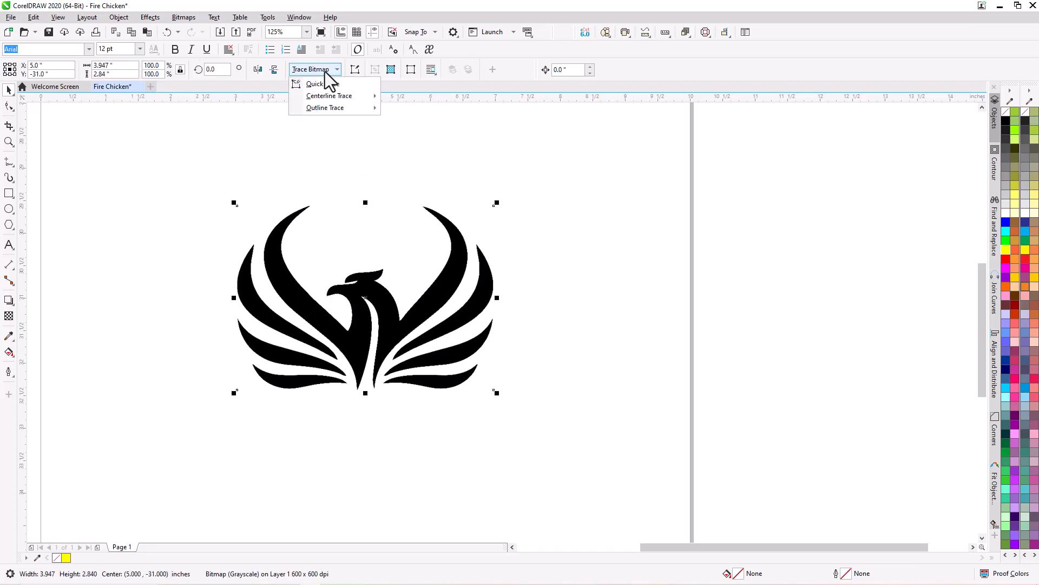
pyautogui.moveTo(325, 107)
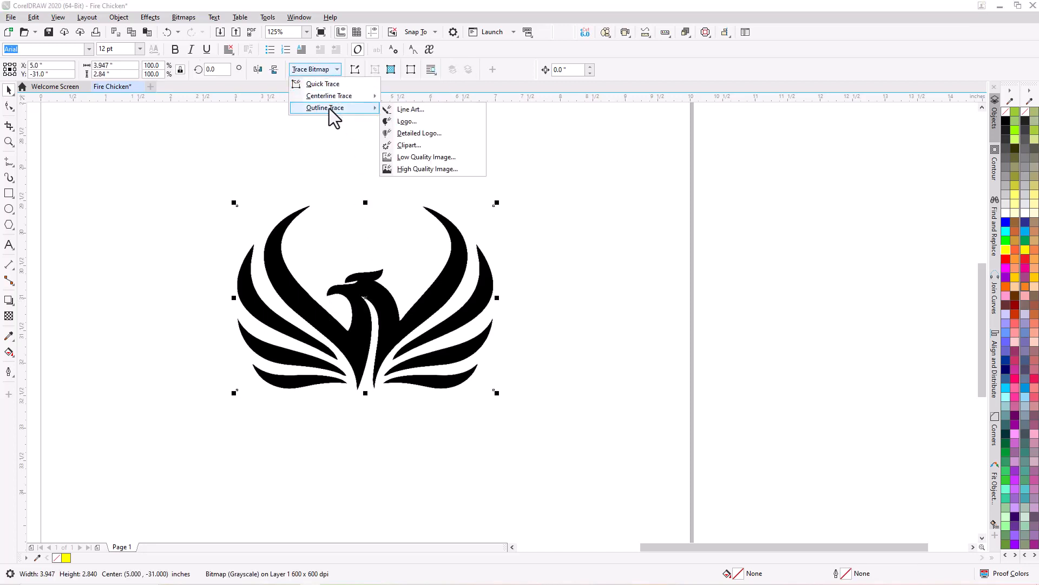
pyautogui.moveTo(410, 145)
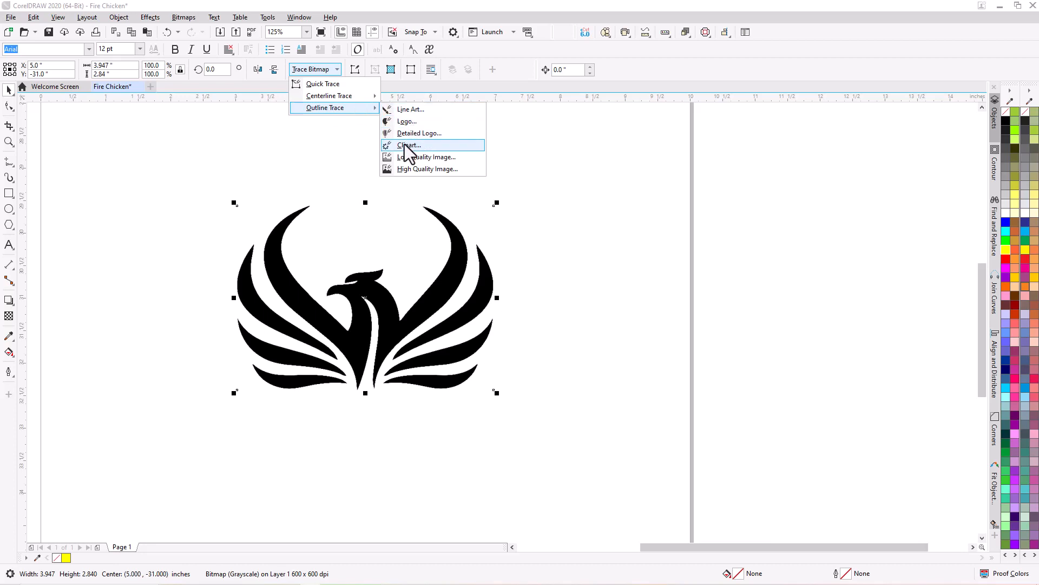
pyautogui.click(409, 145)
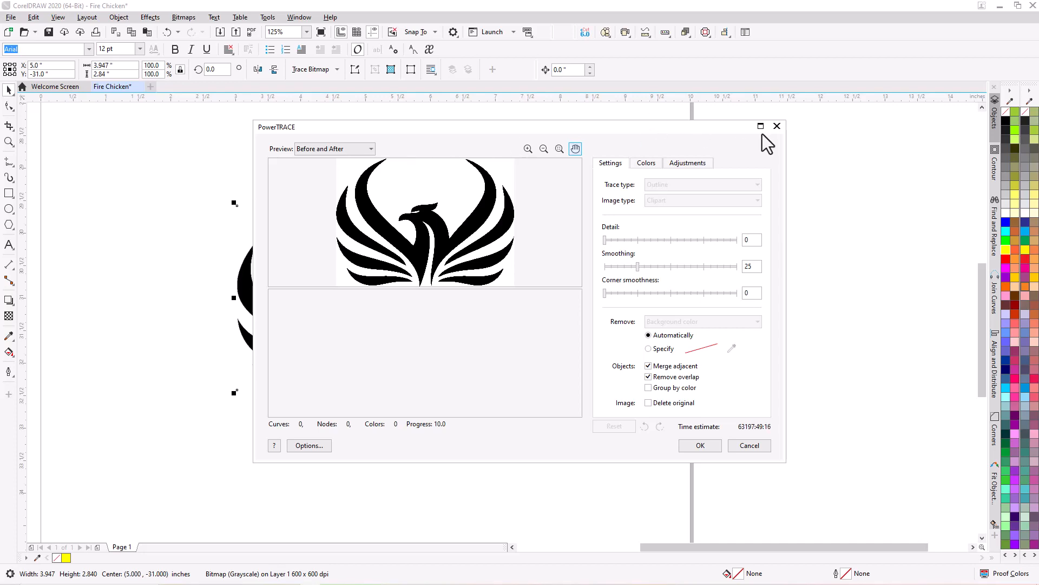
# Maximize PowerTRACE, inspect the 7-curve trace, and zoom back out to the whole logo.
pyautogui.click(760, 126)
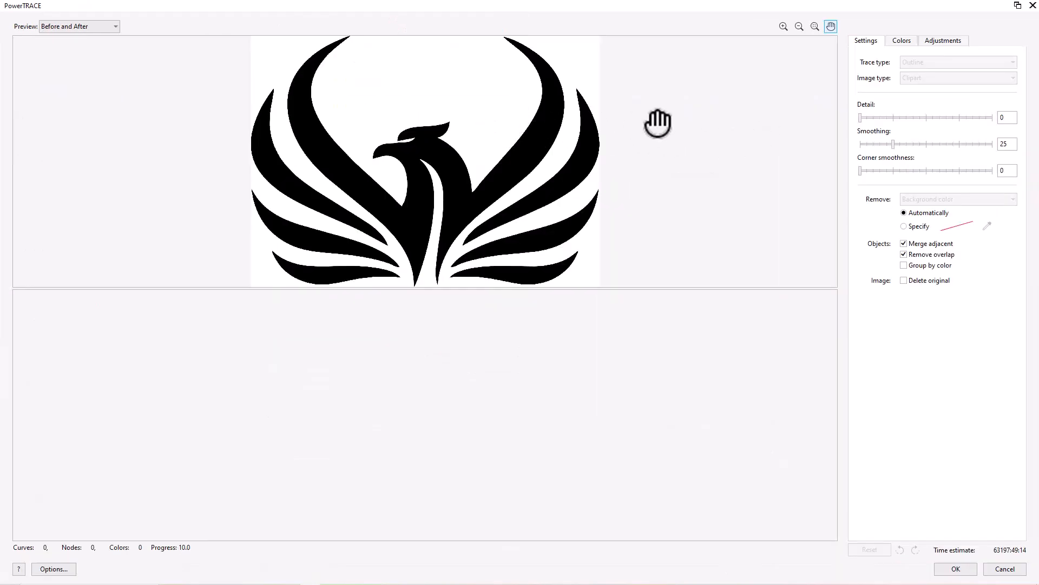
pyautogui.moveTo(185, 577)
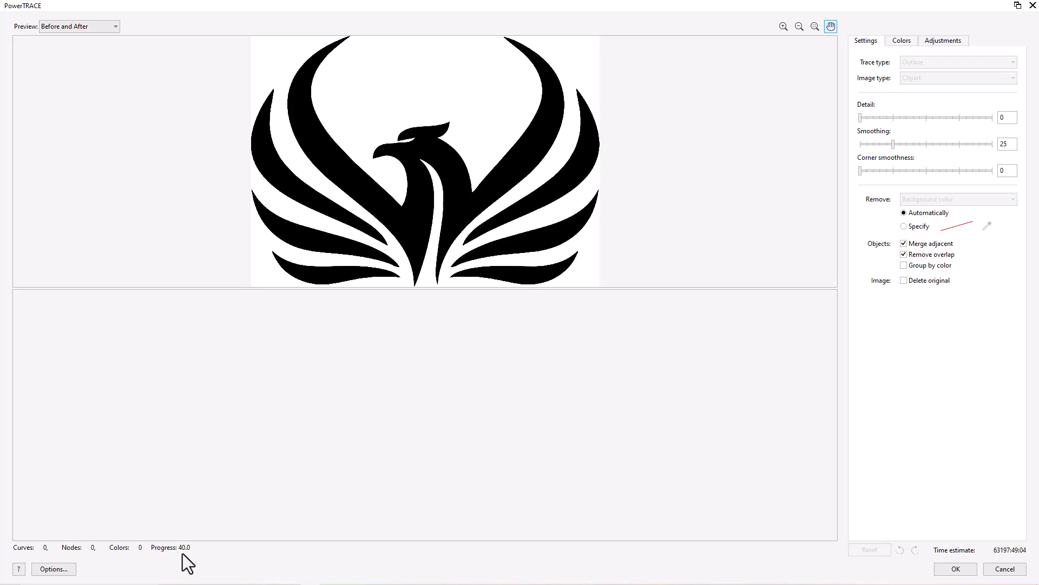
pyautogui.moveTo(862, 118); pyautogui.dragTo(984, 118)
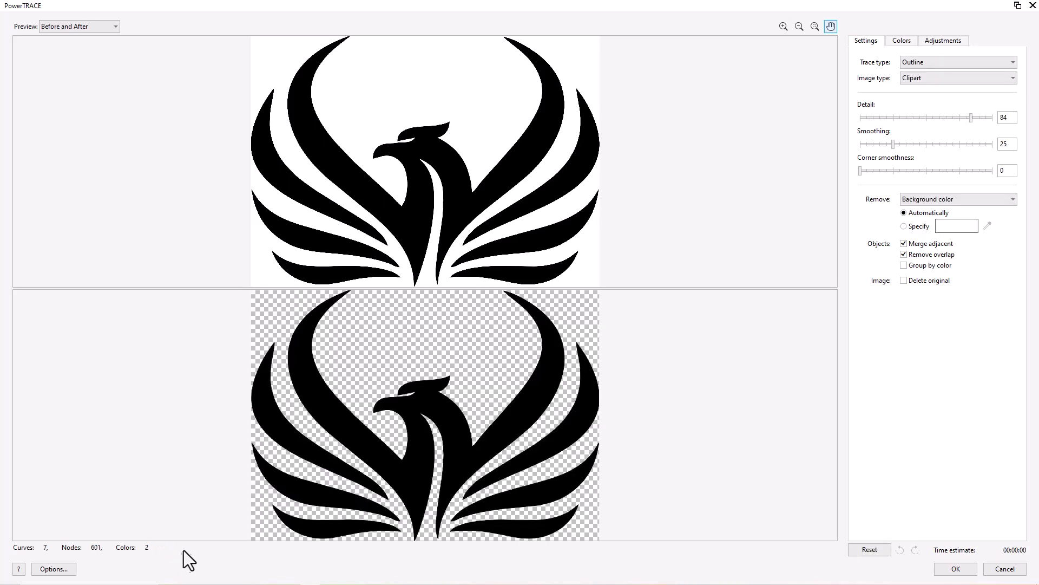
pyautogui.moveTo(375, 380)
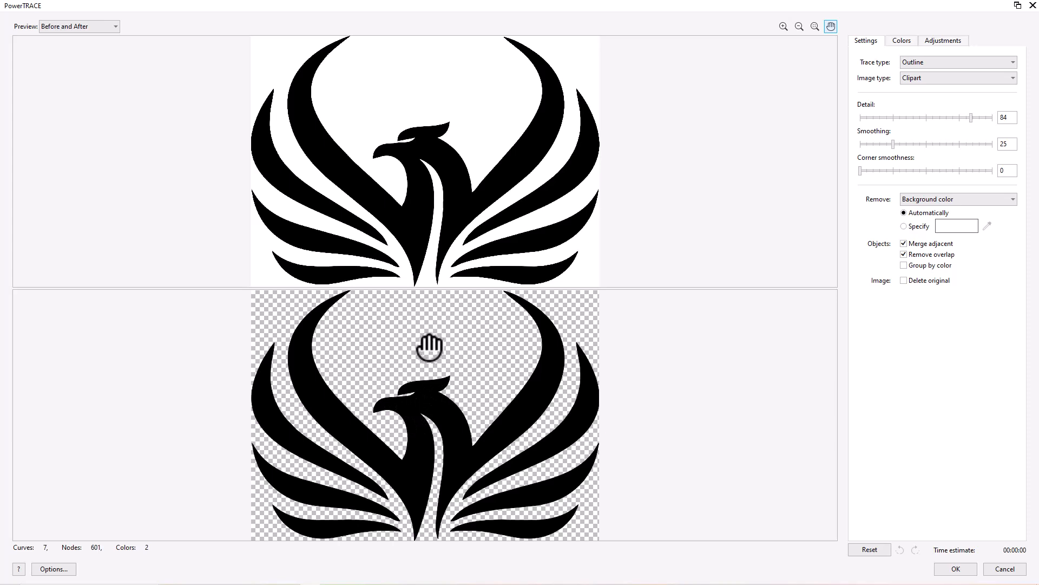
pyautogui.moveTo(429, 353)
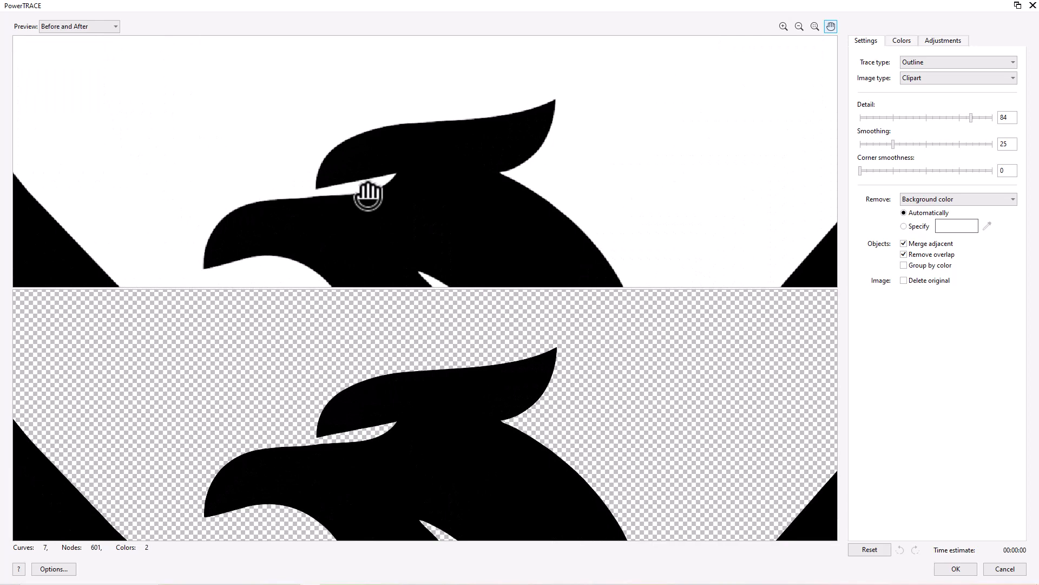
pyautogui.moveTo(322, 174)
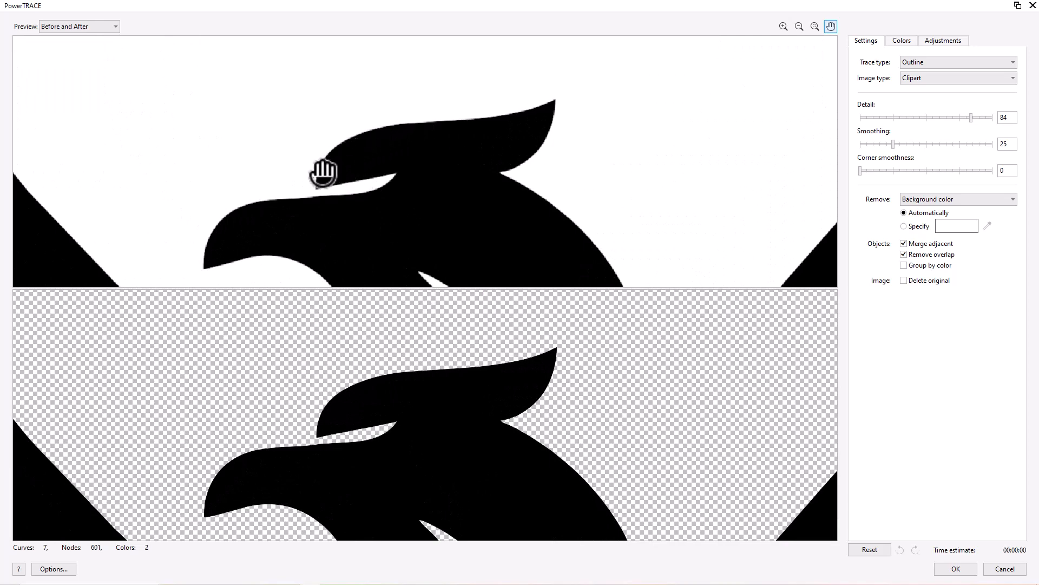
pyautogui.moveTo(464, 378)
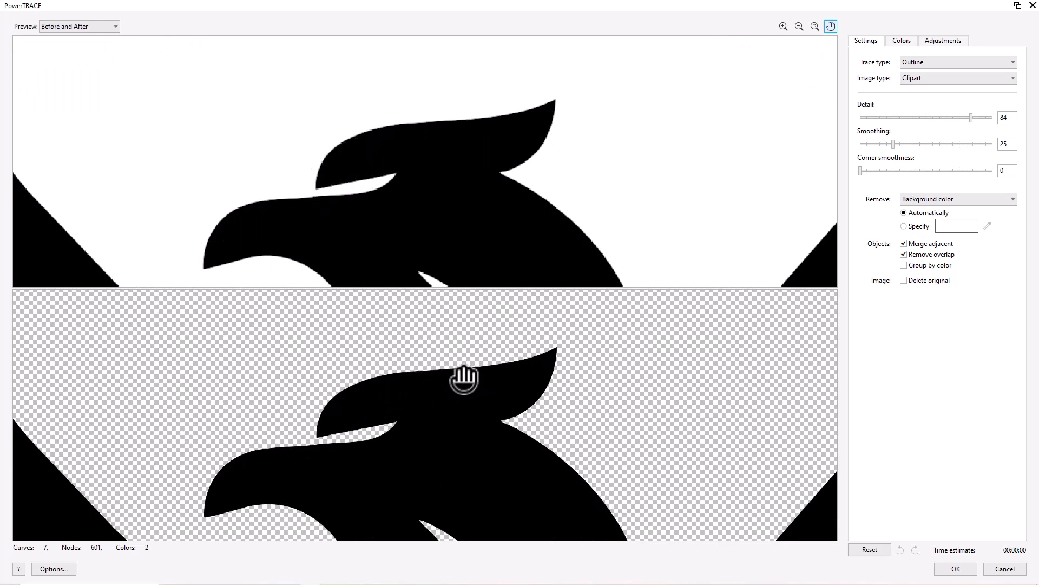
pyautogui.click(799, 26)
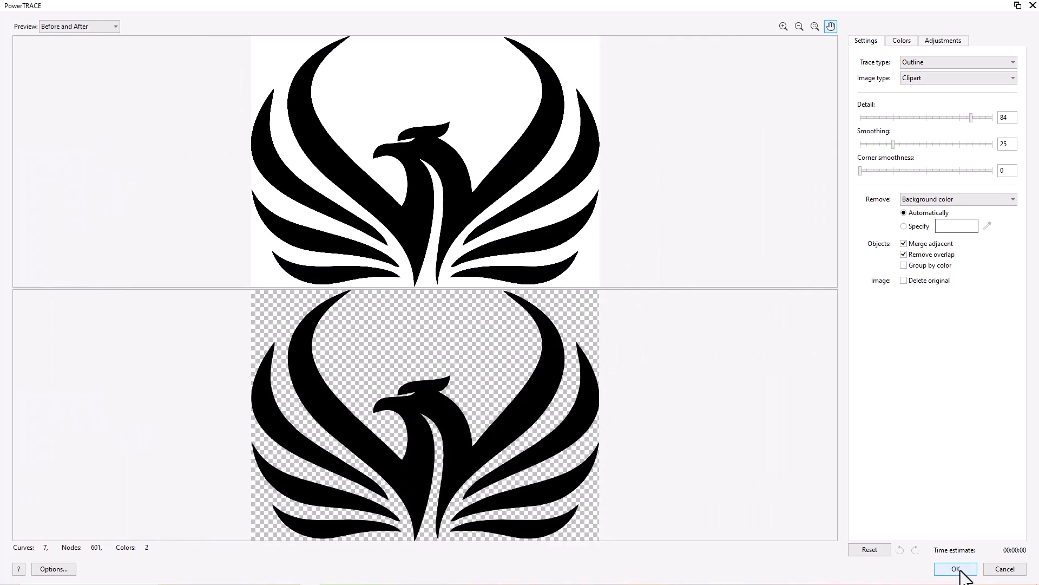
# Accept the trace and move the vector phoenix group aside for comparison.
pyautogui.click(955, 569)
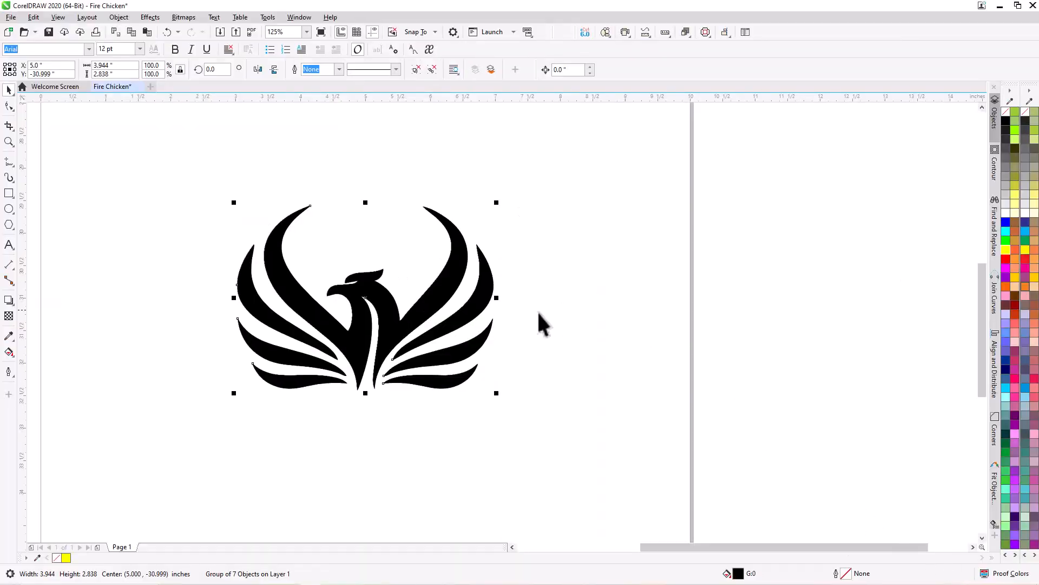
pyautogui.moveTo(391, 324)
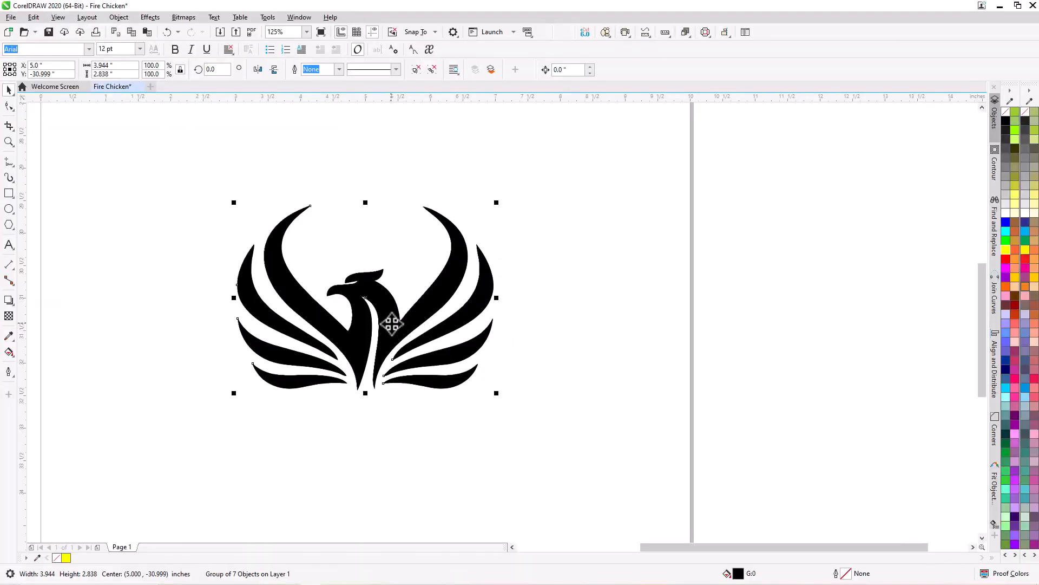
pyautogui.moveTo(390, 324); pyautogui.dragTo(626, 334)
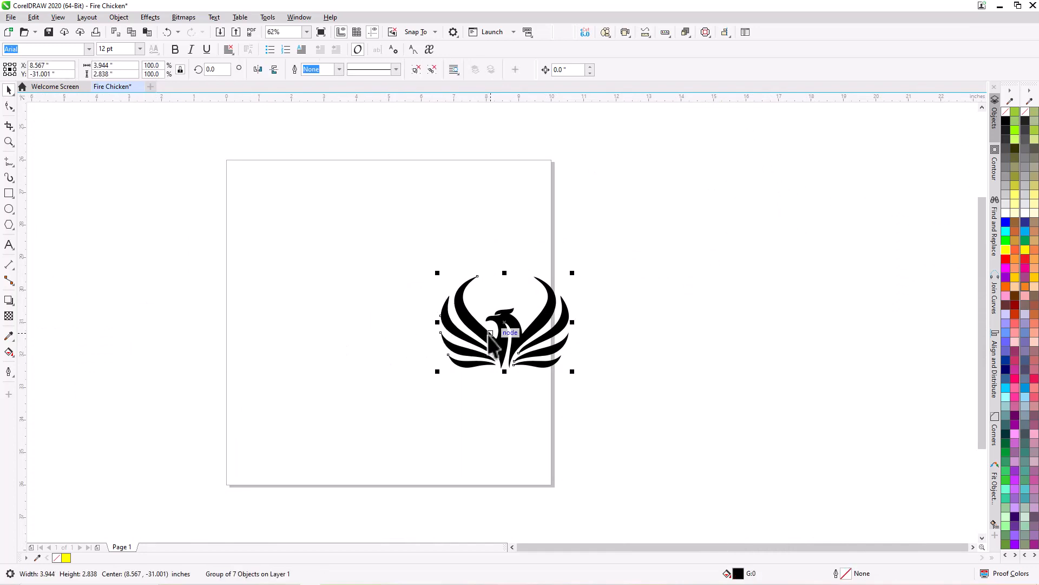
pyautogui.moveTo(411, 355)
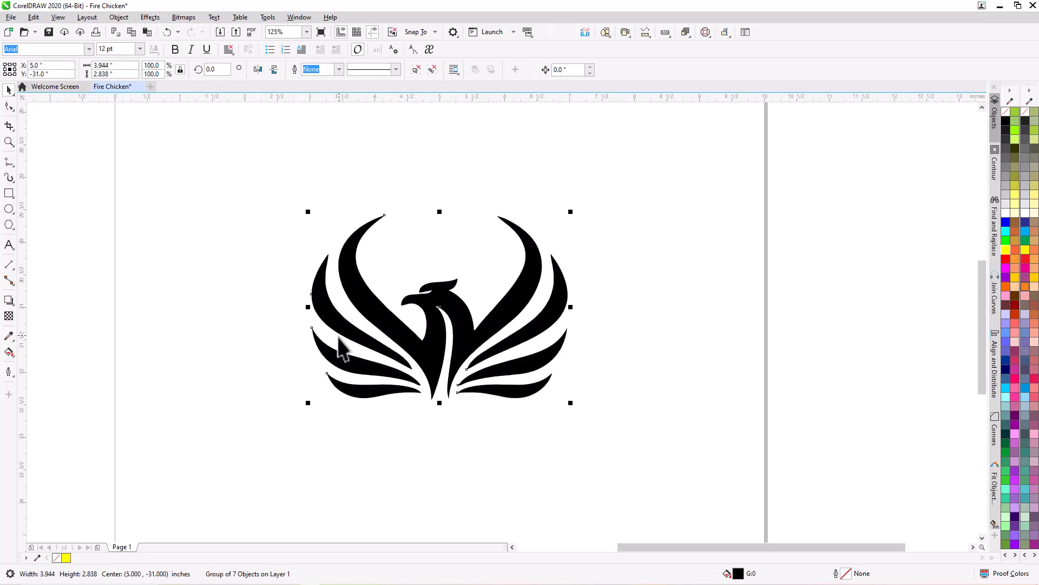
pyautogui.moveTo(390, 349)
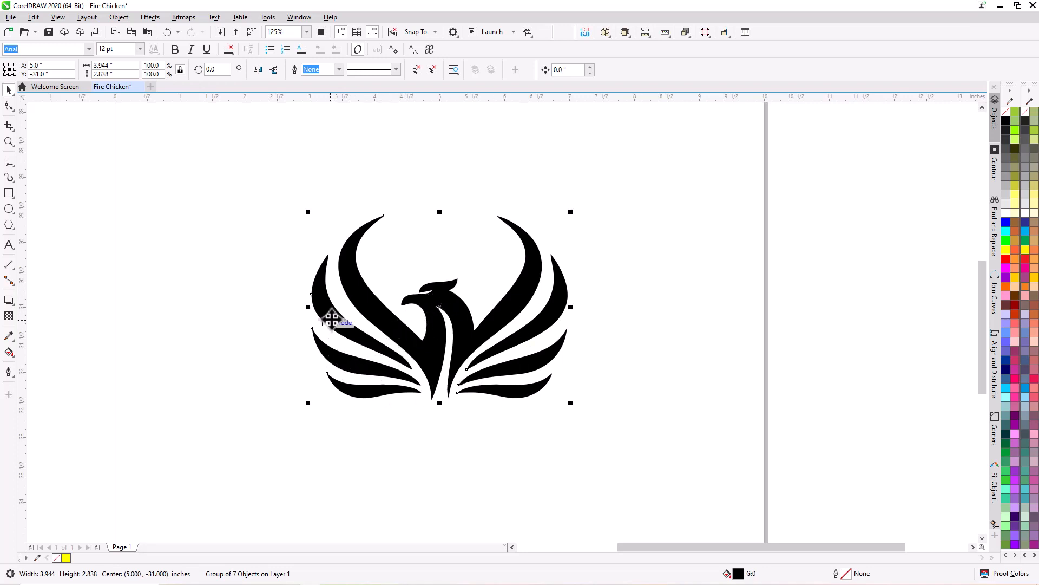
pyautogui.moveTo(466, 366)
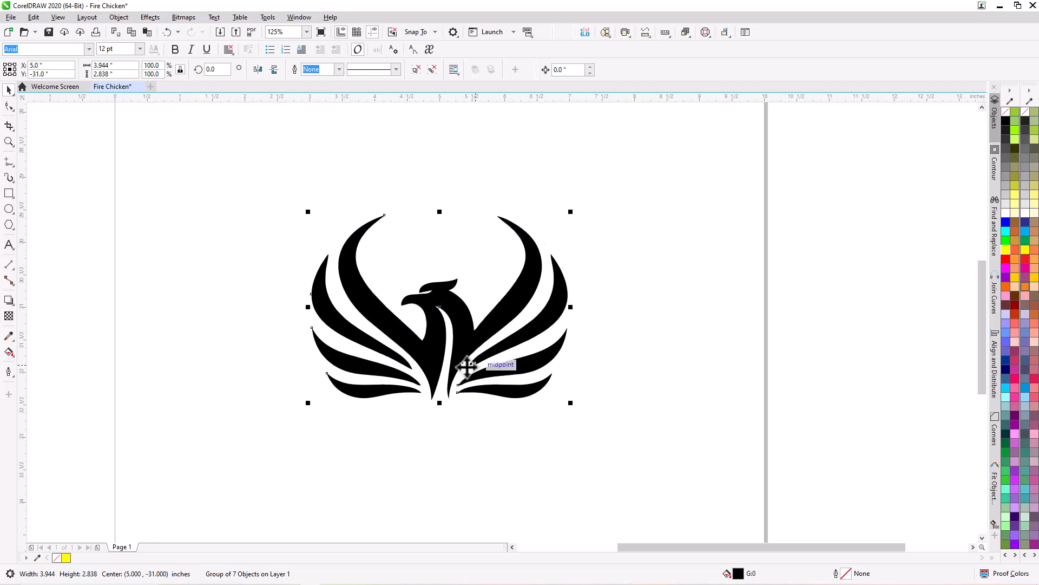
pyautogui.moveTo(511, 293)
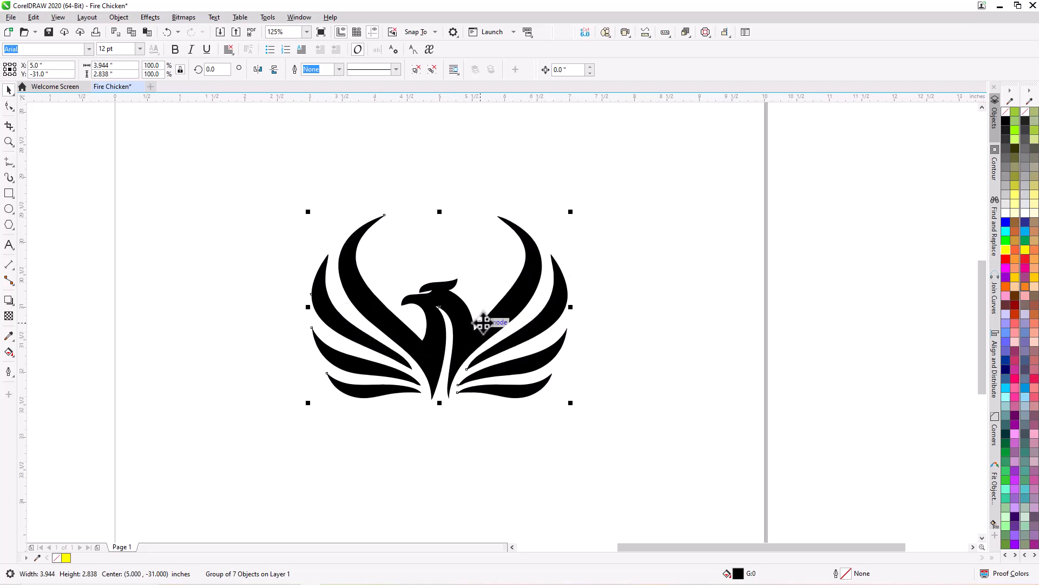
pyautogui.moveTo(732, 569)
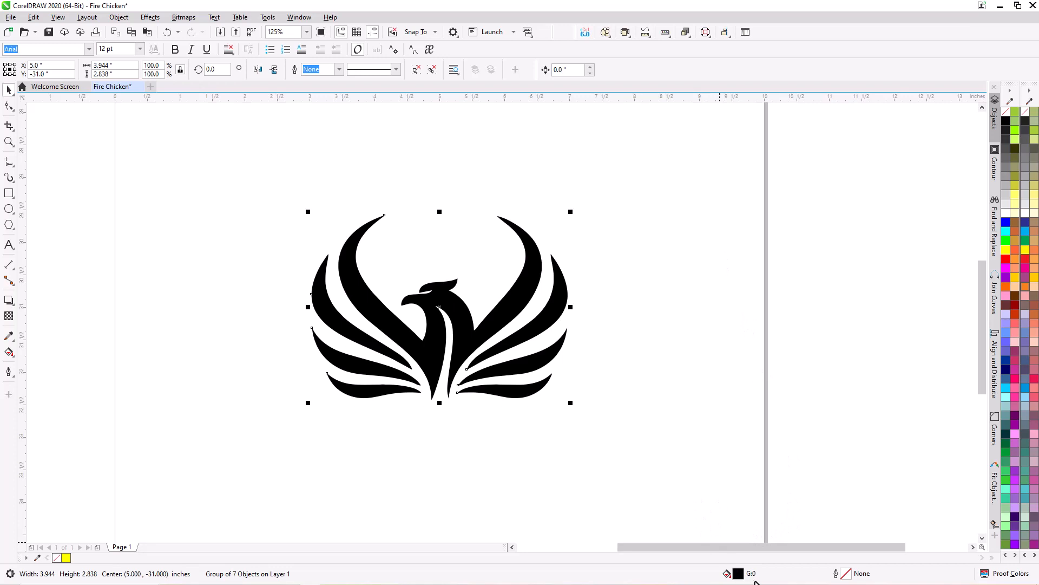
pyautogui.moveTo(738, 573)
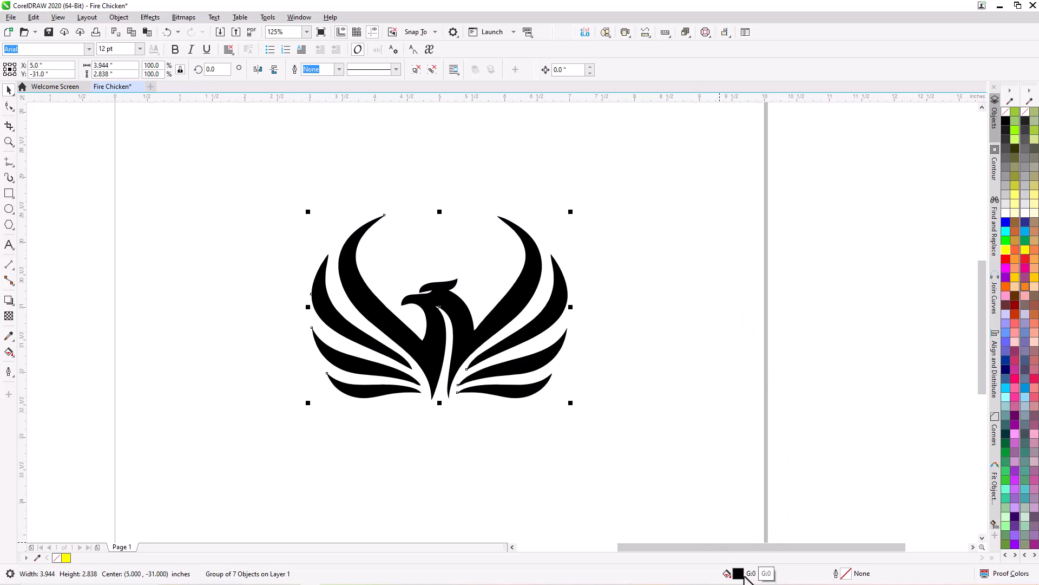
pyautogui.moveTo(1007, 130)
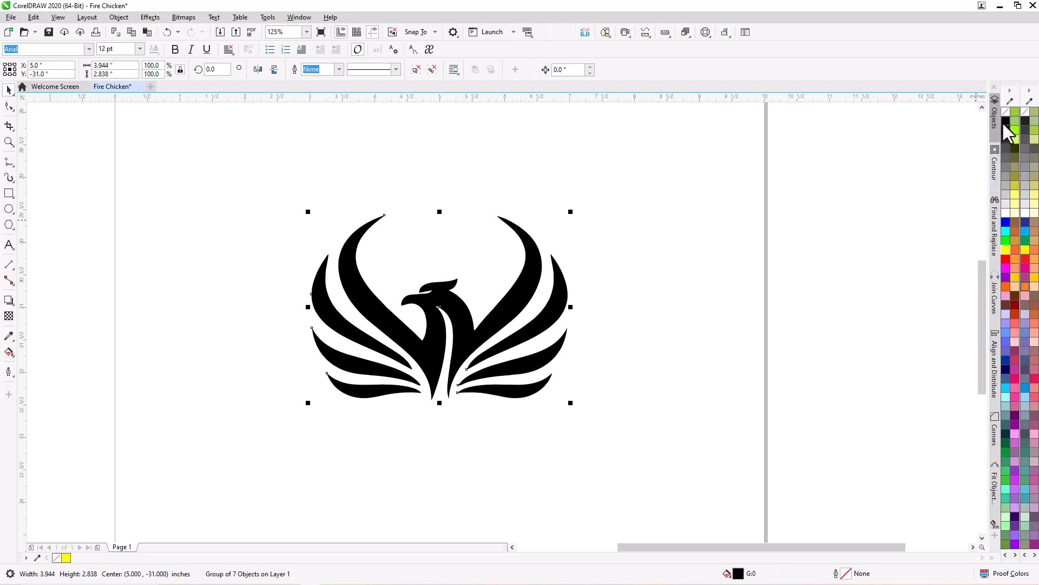
pyautogui.moveTo(1007, 123)
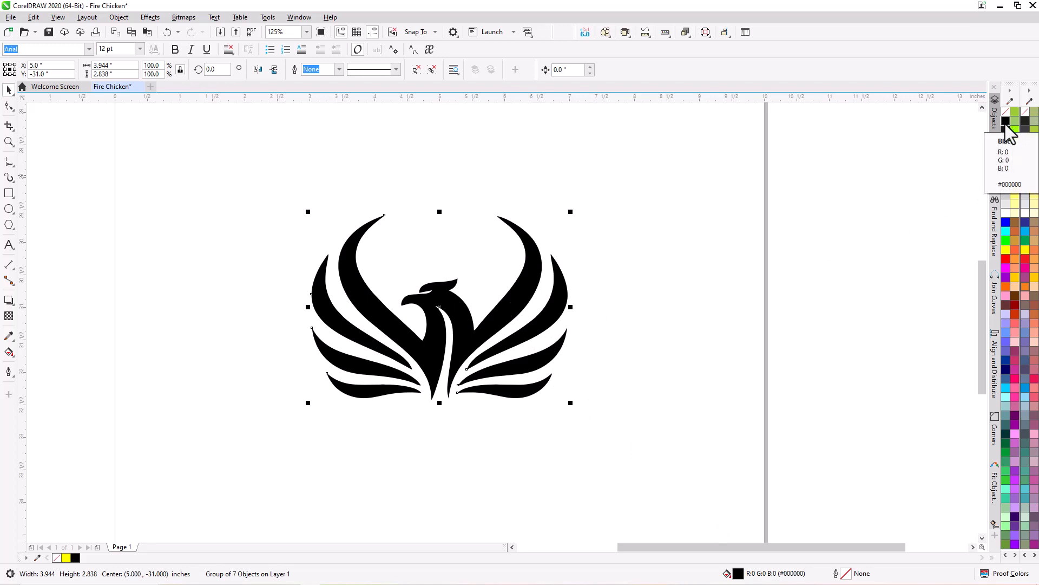
pyautogui.moveTo(1007, 130)
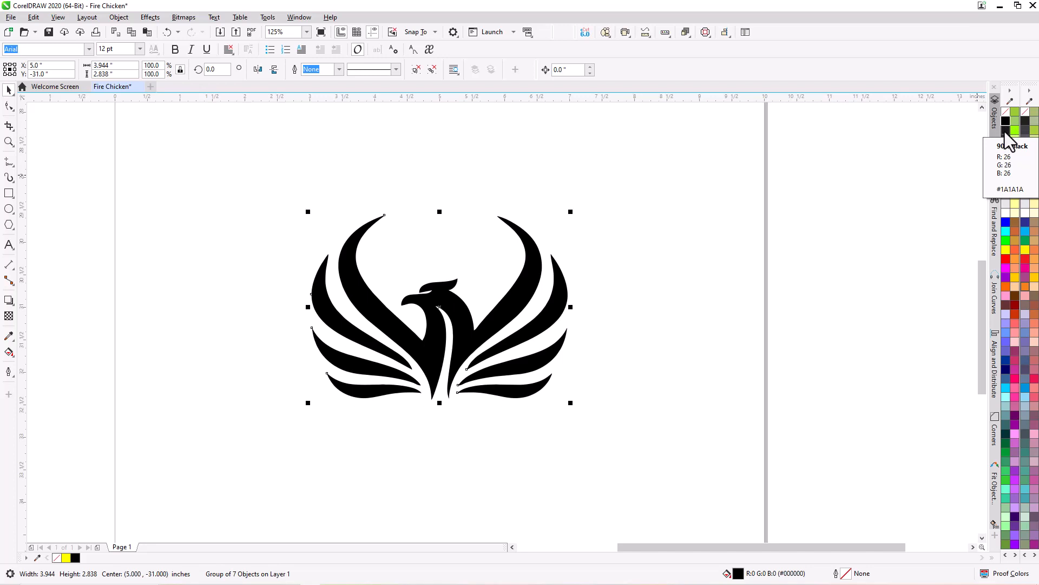
pyautogui.moveTo(1014, 136)
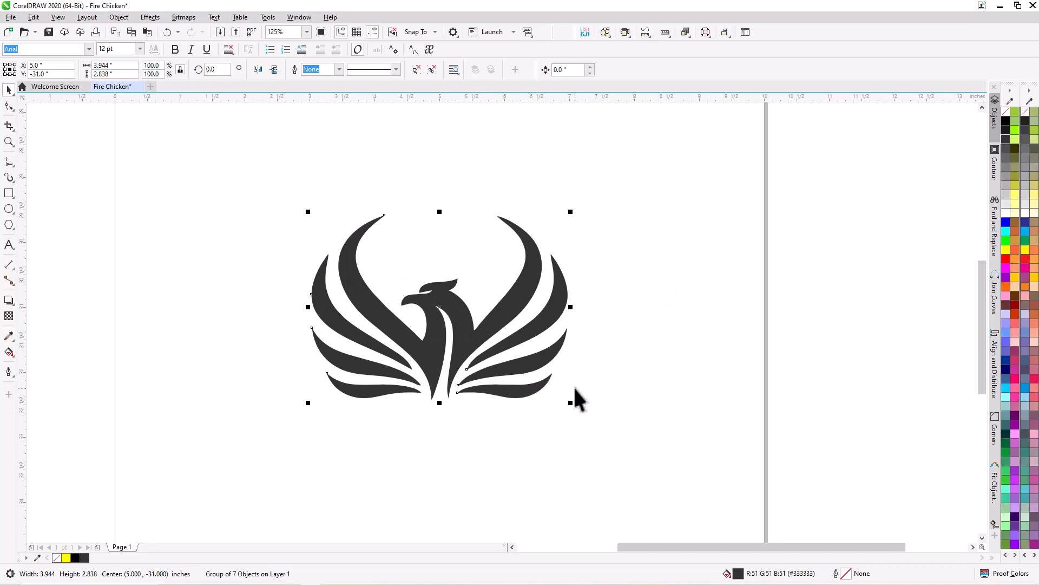
pyautogui.moveTo(617, 316)
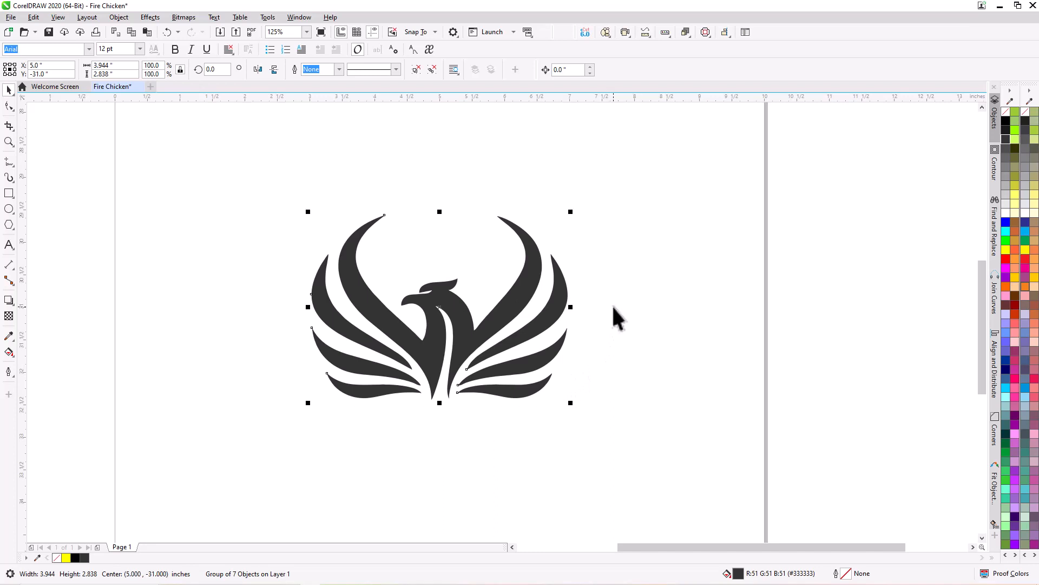
pyautogui.moveTo(646, 255)
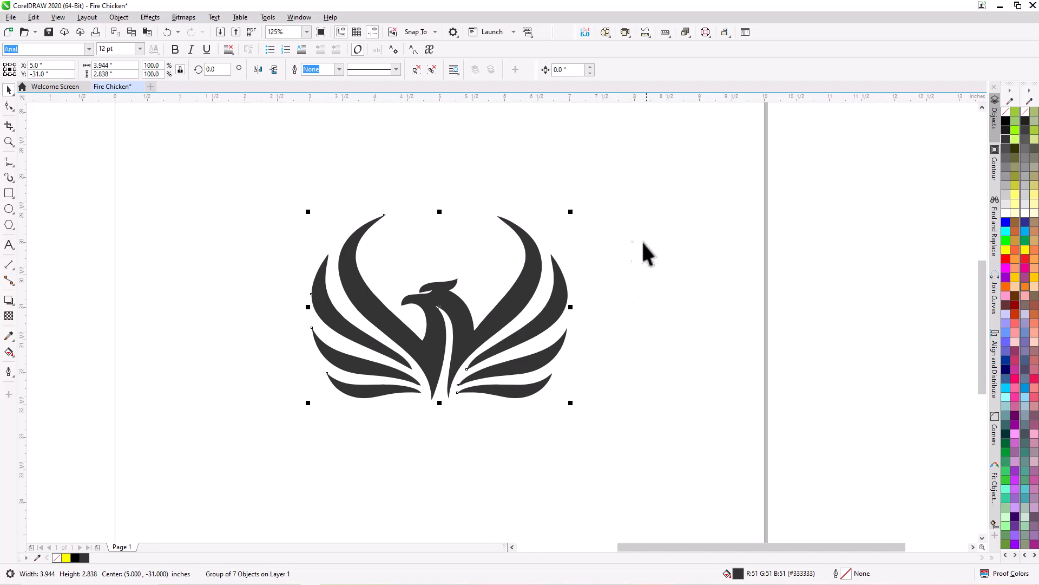
pyautogui.moveTo(503, 206)
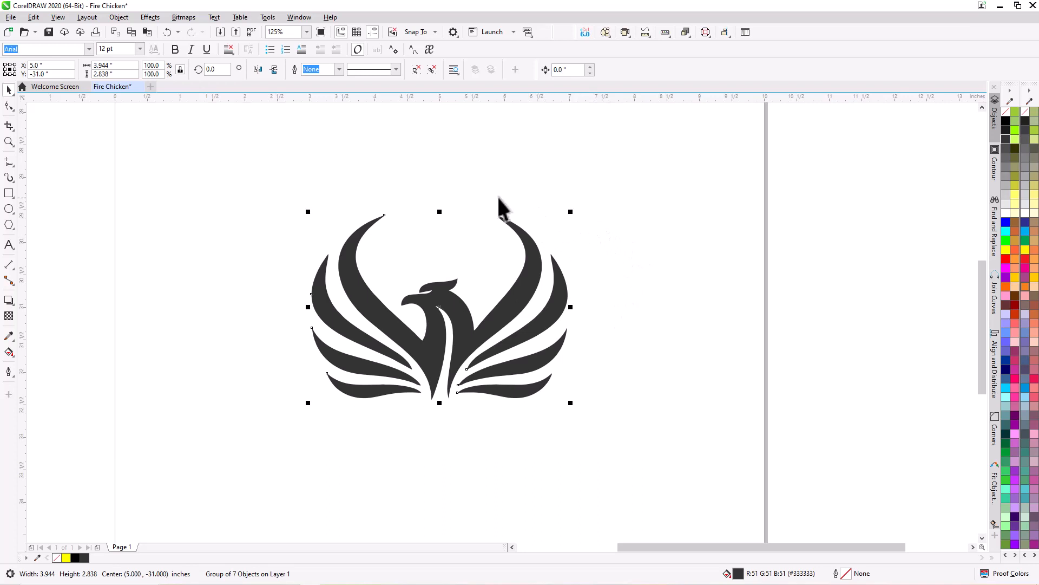
# Deselect the logo and print the document to the Epilog Engraver.
pyautogui.click(255, 169)
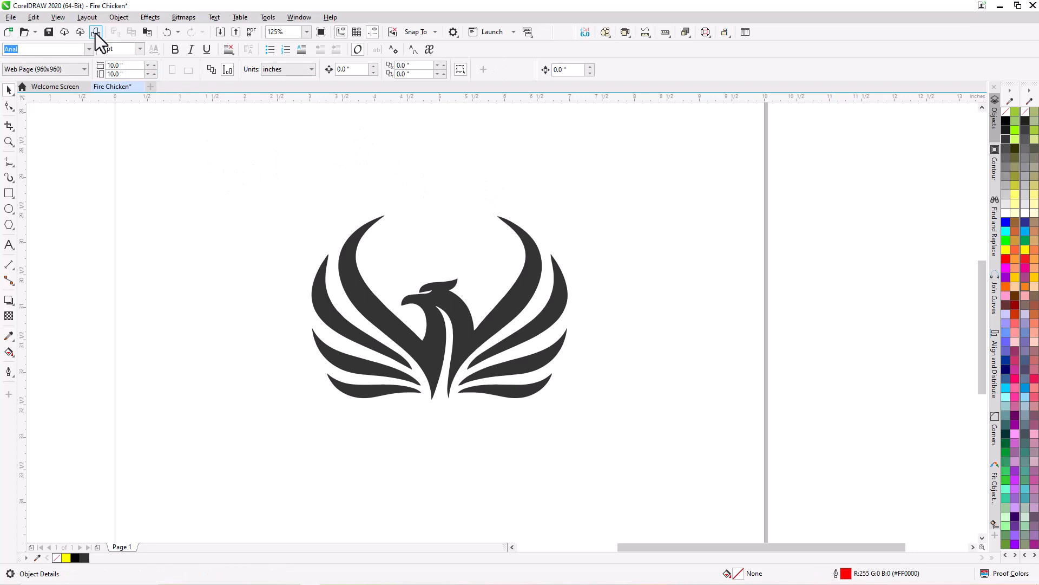
pyautogui.moveTo(96, 32)
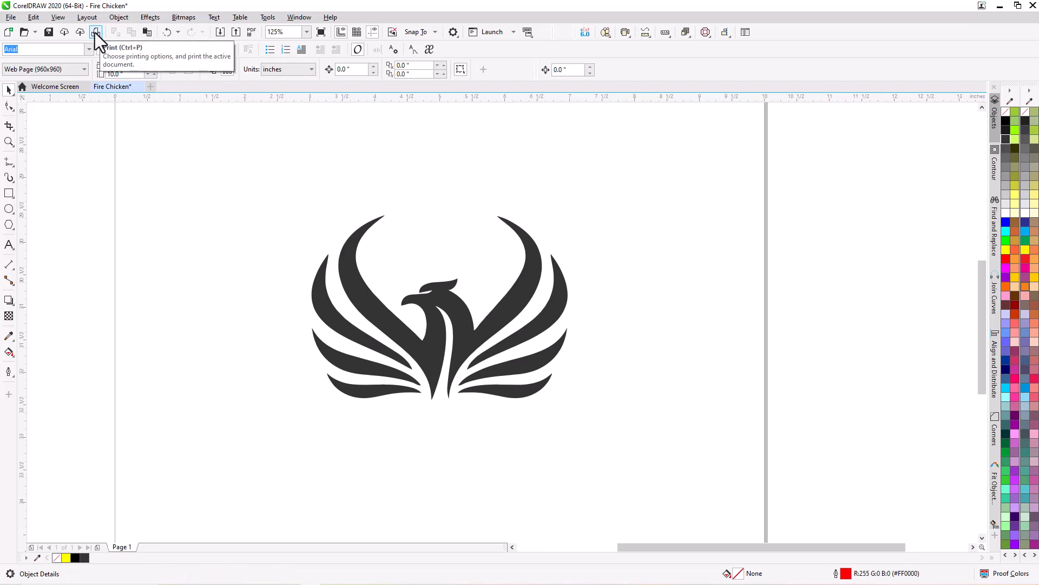
pyautogui.click(96, 32)
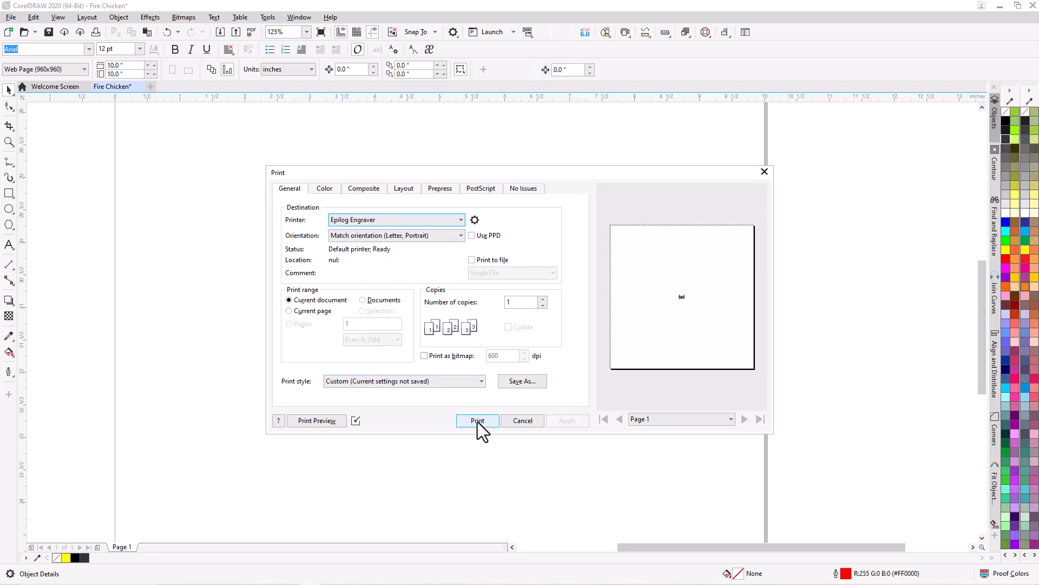
pyautogui.click(477, 420)
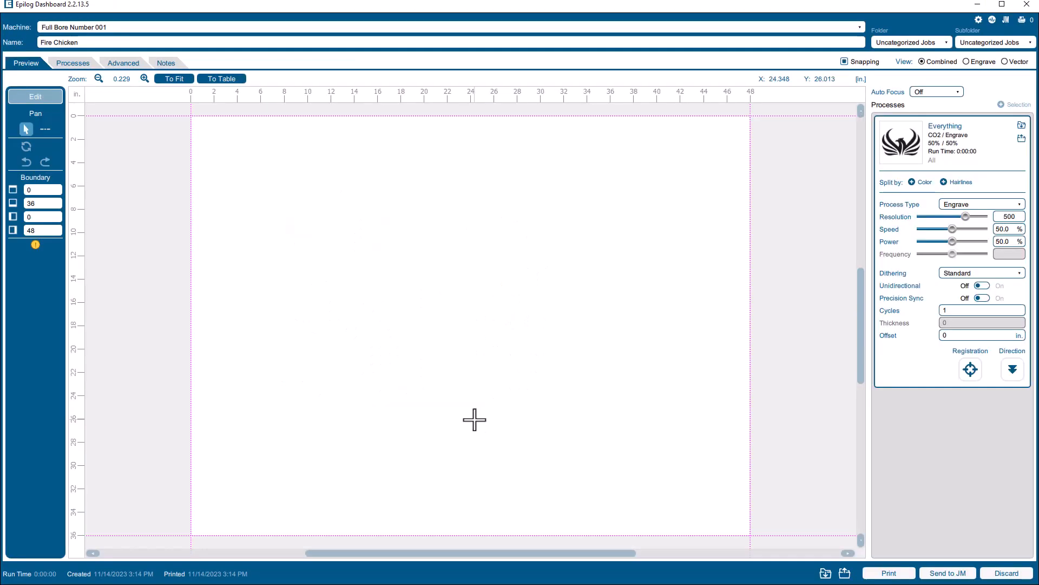
pyautogui.moveTo(470, 415)
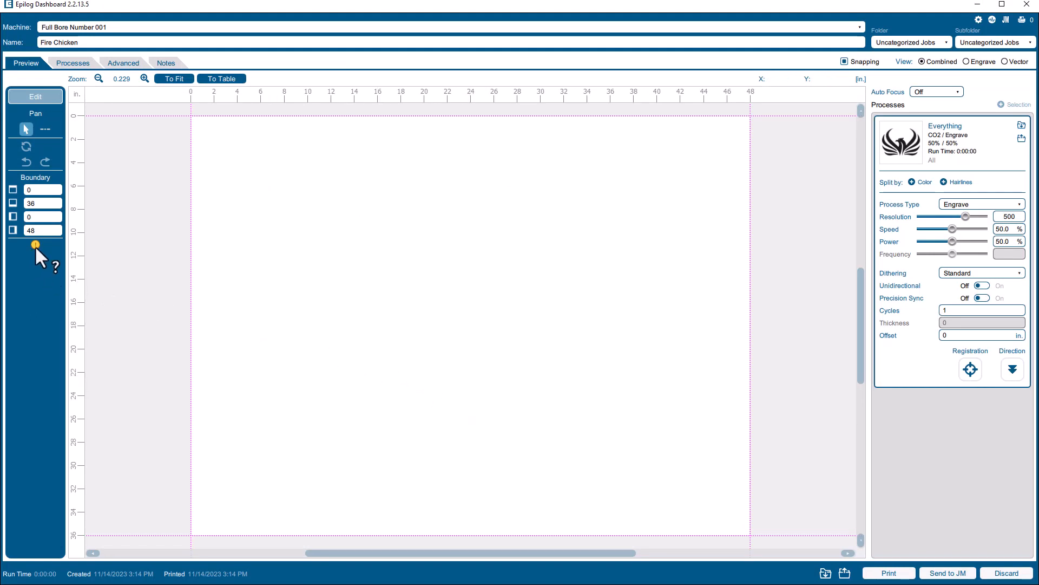
pyautogui.moveTo(334, 247)
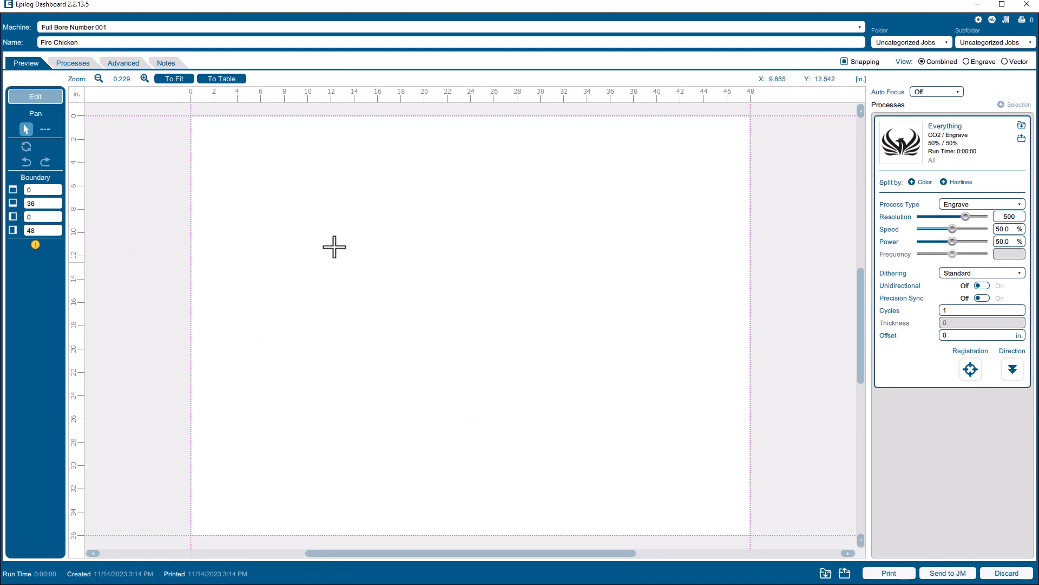
pyautogui.moveTo(608, 300)
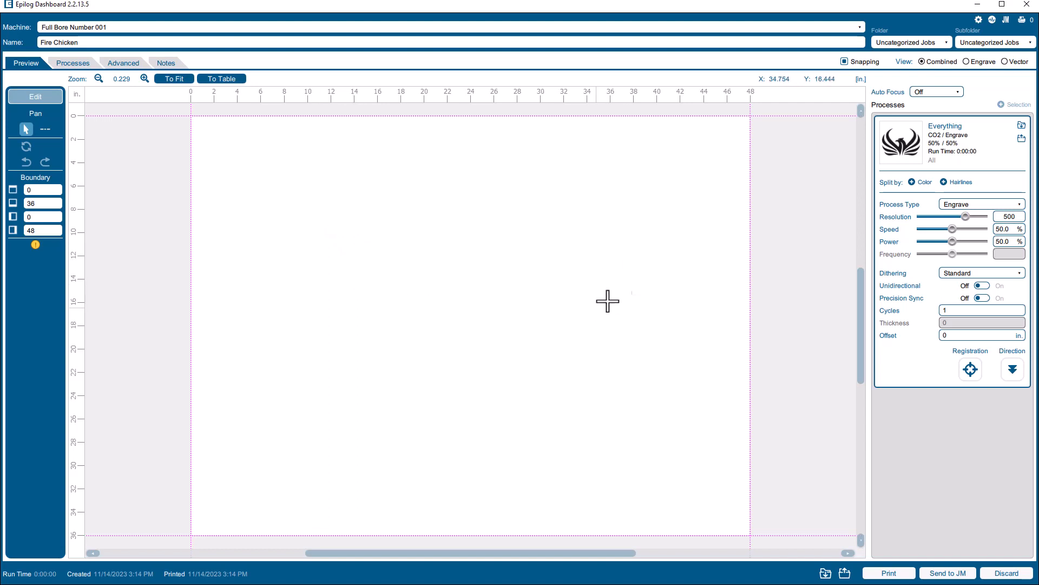
pyautogui.moveTo(884, 211)
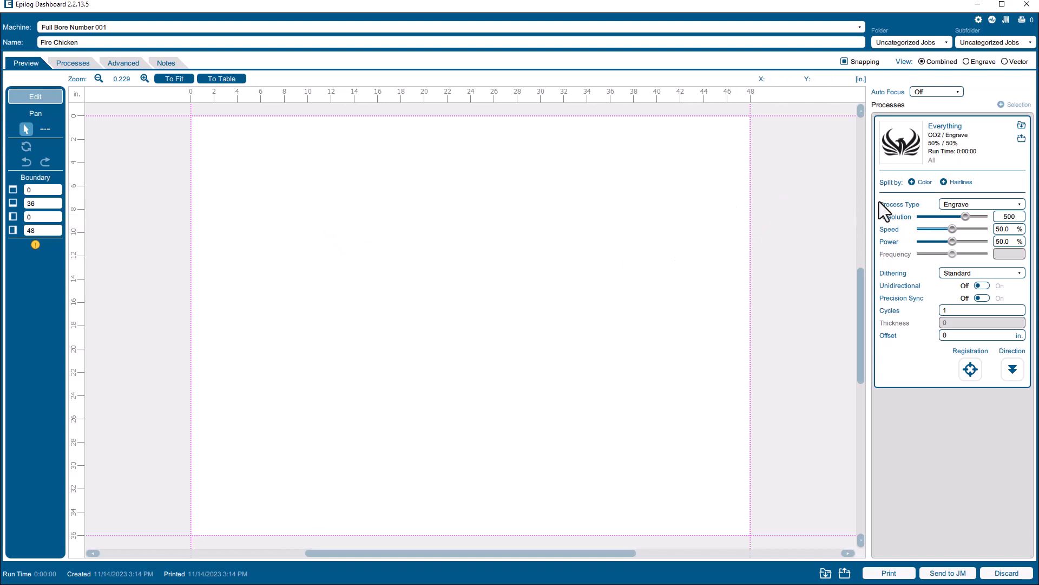
pyautogui.moveTo(685, 242)
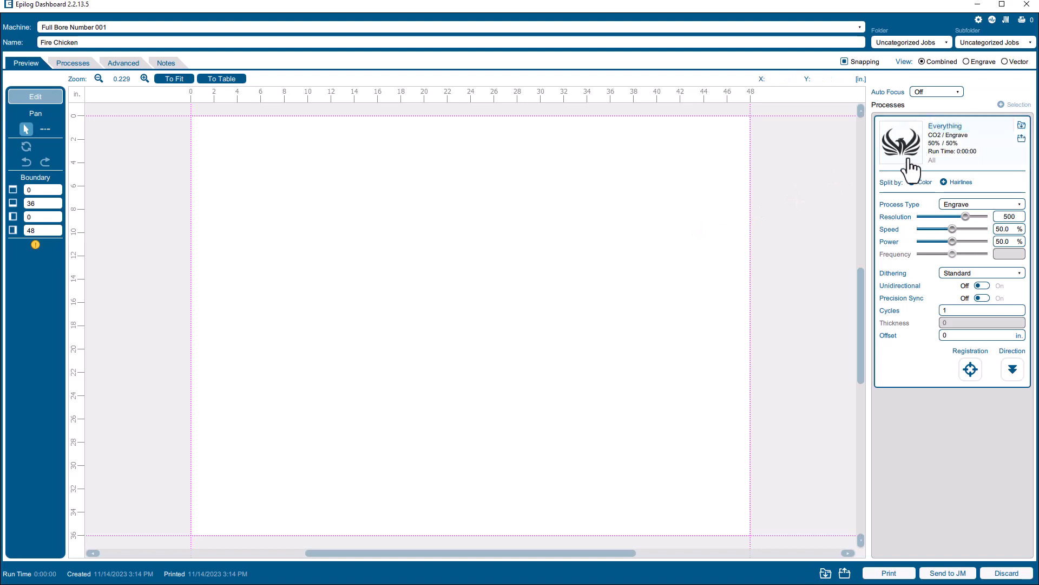
pyautogui.moveTo(958, 159)
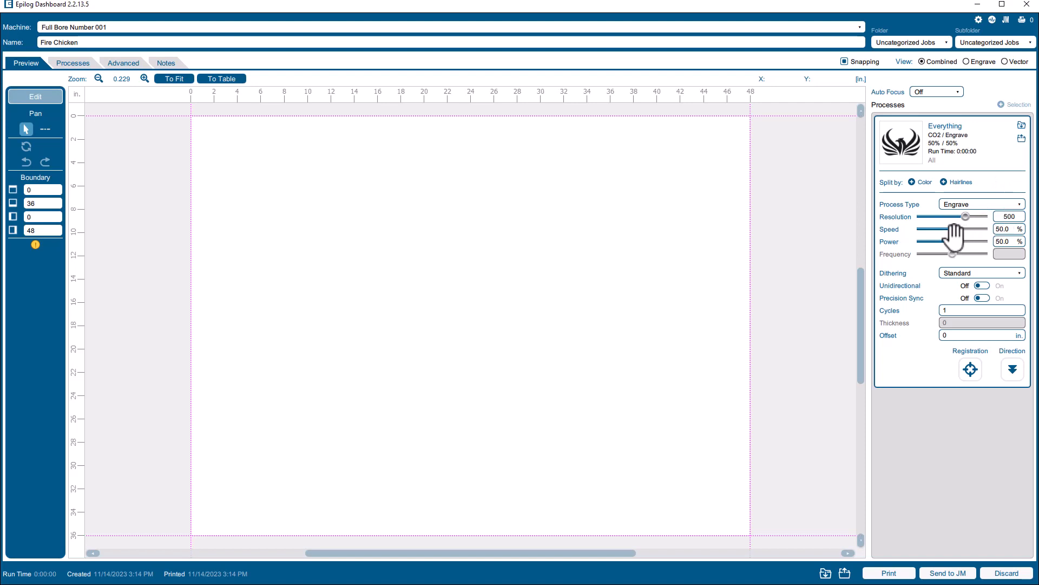
pyautogui.moveTo(954, 257)
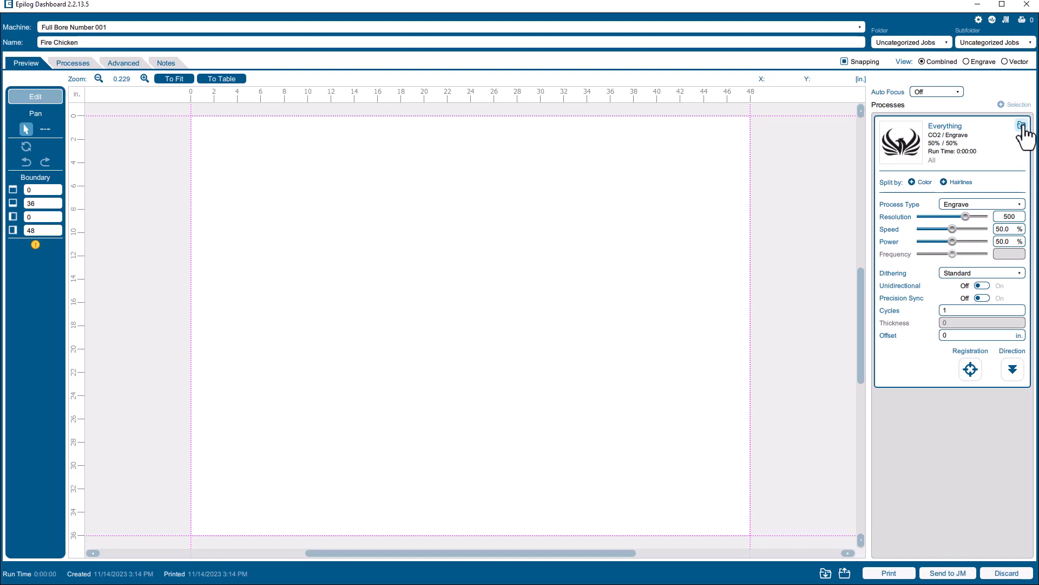
pyautogui.moveTo(1022, 127)
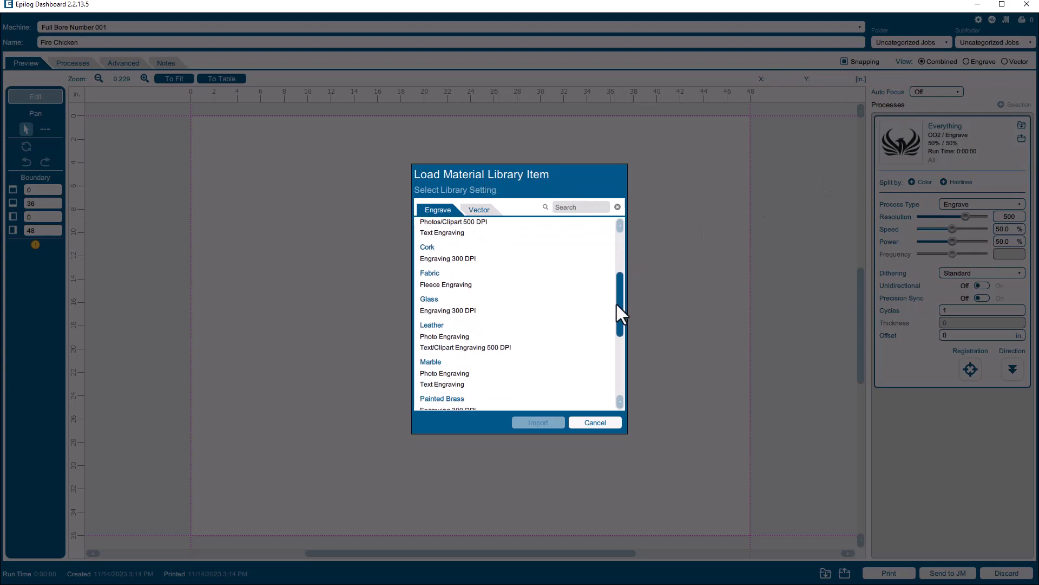
# Import the Glass 'Engraving 300 DPI' preset: 300 resolution, 40% speed, 100% power.
pyautogui.click(448, 300)
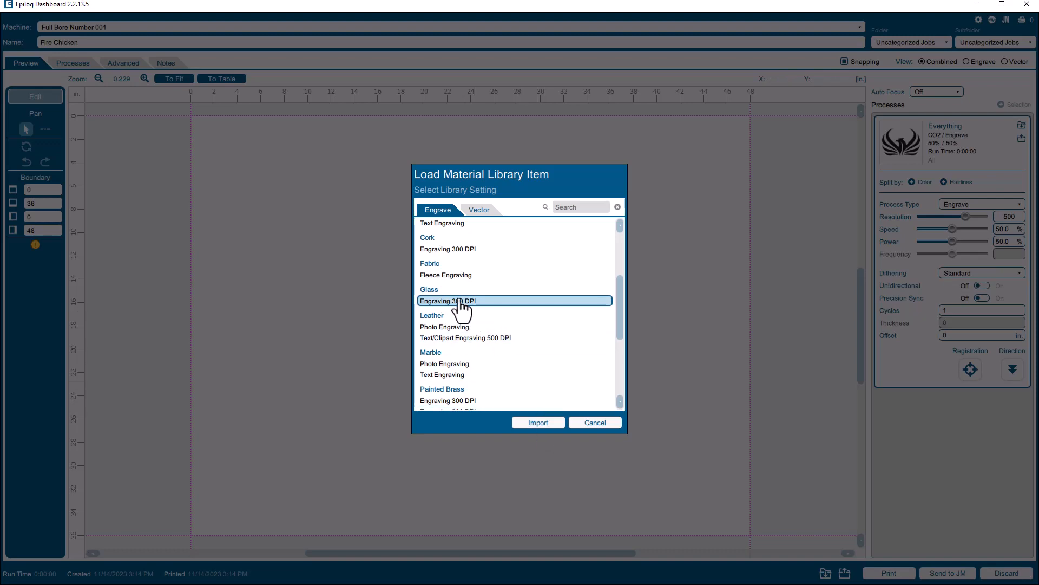
pyautogui.click(537, 423)
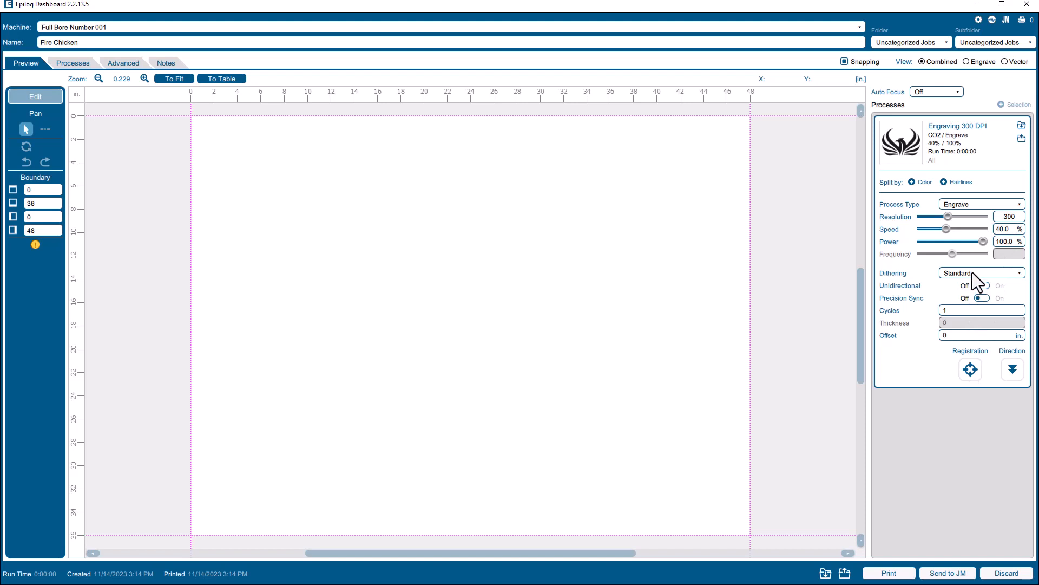
# Change the engrave process dithering to Stucki.
pyautogui.click(981, 272)
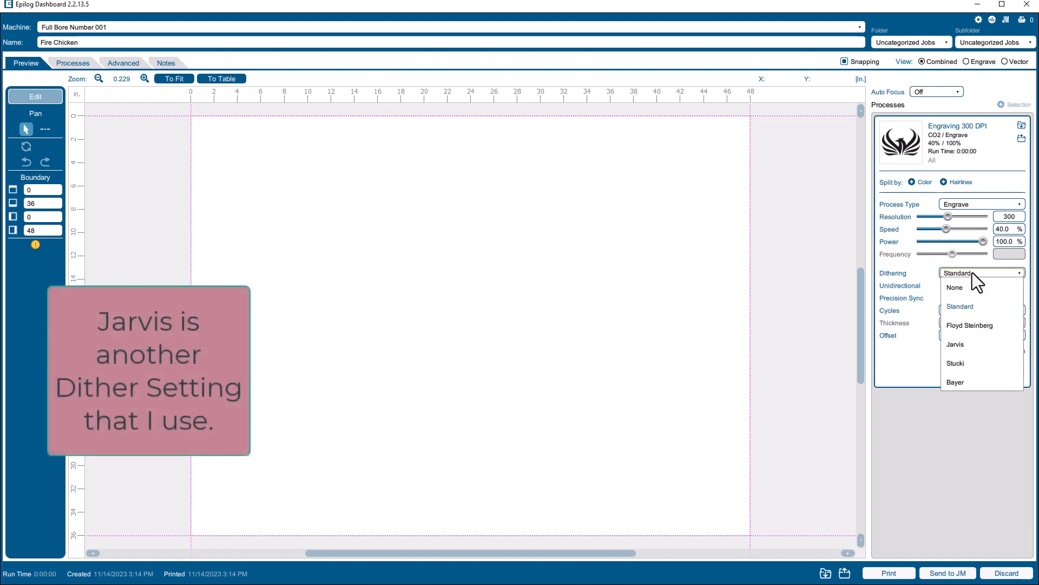
pyautogui.moveTo(956, 363)
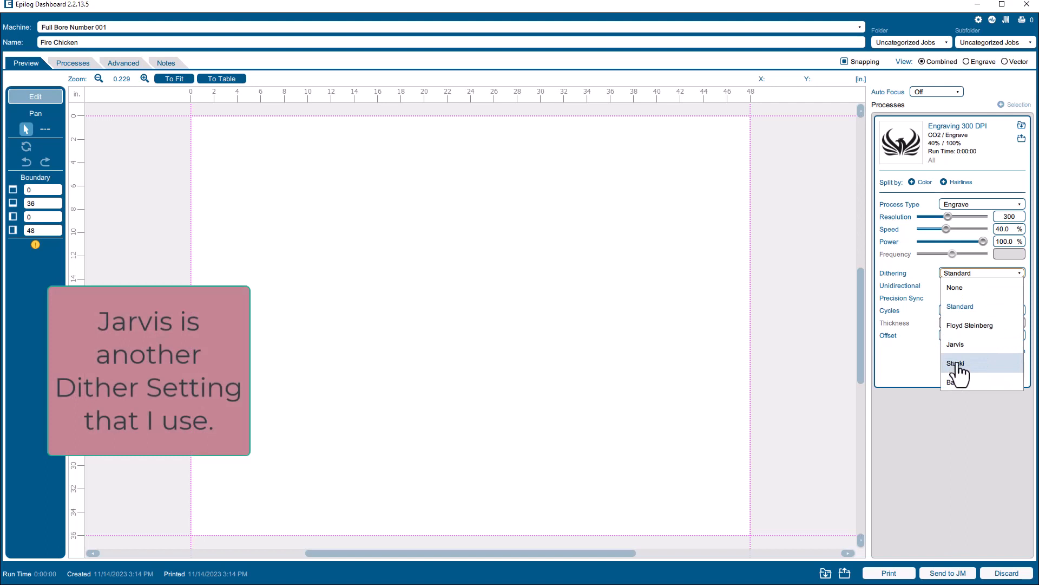
pyautogui.click(956, 363)
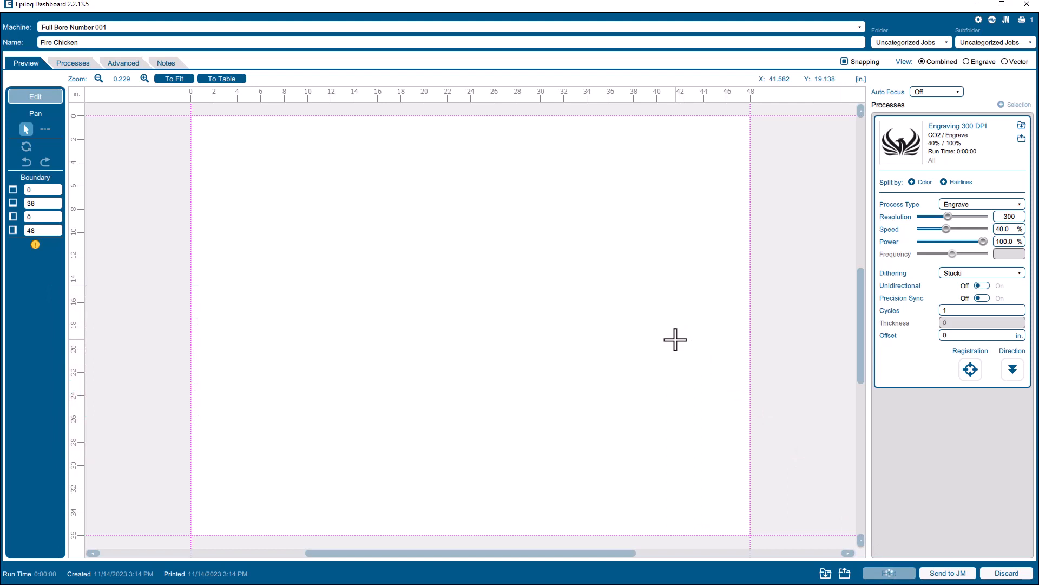
pyautogui.click(888, 573)
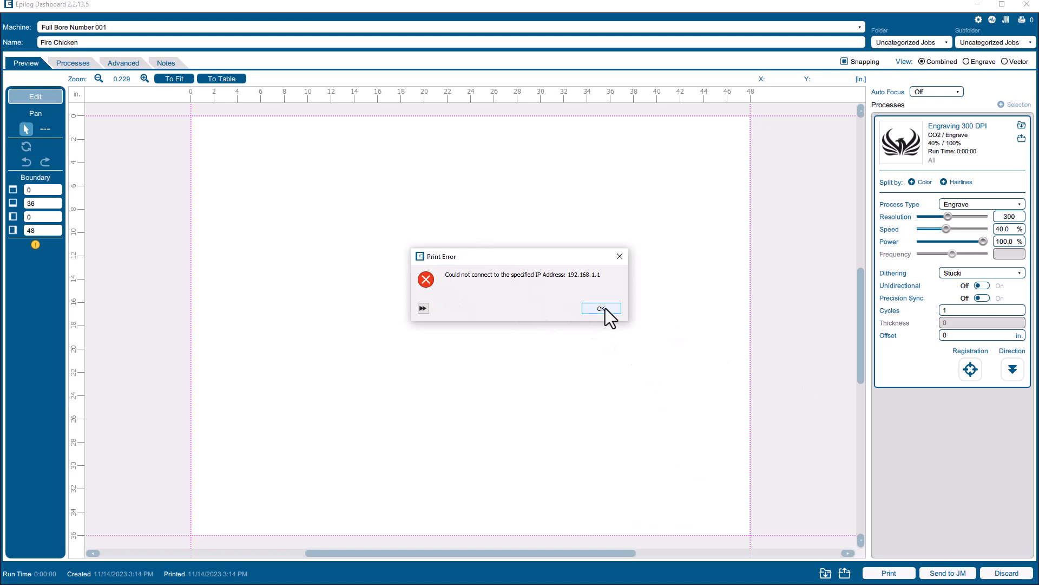
pyautogui.click(600, 307)
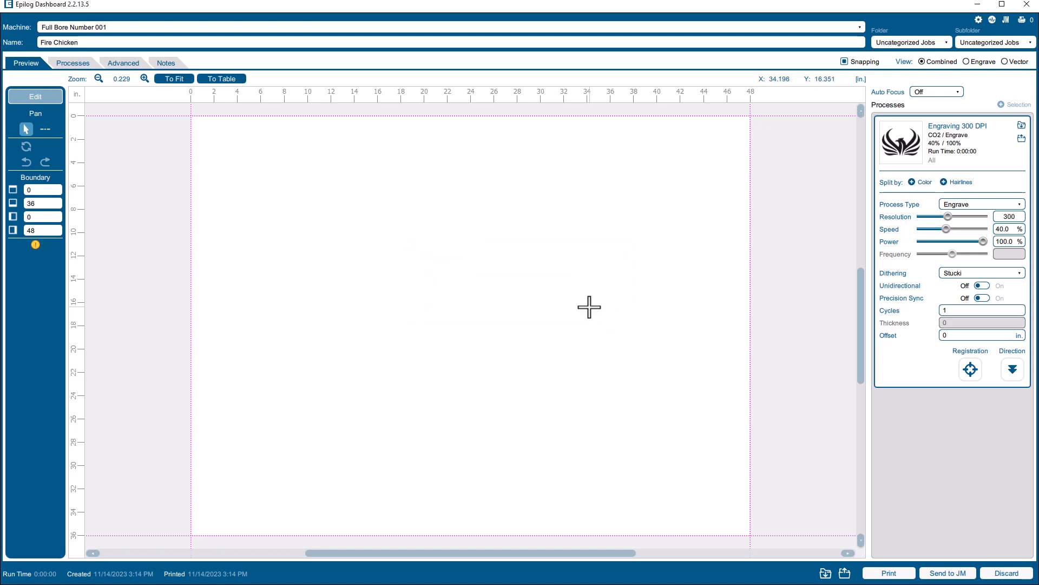